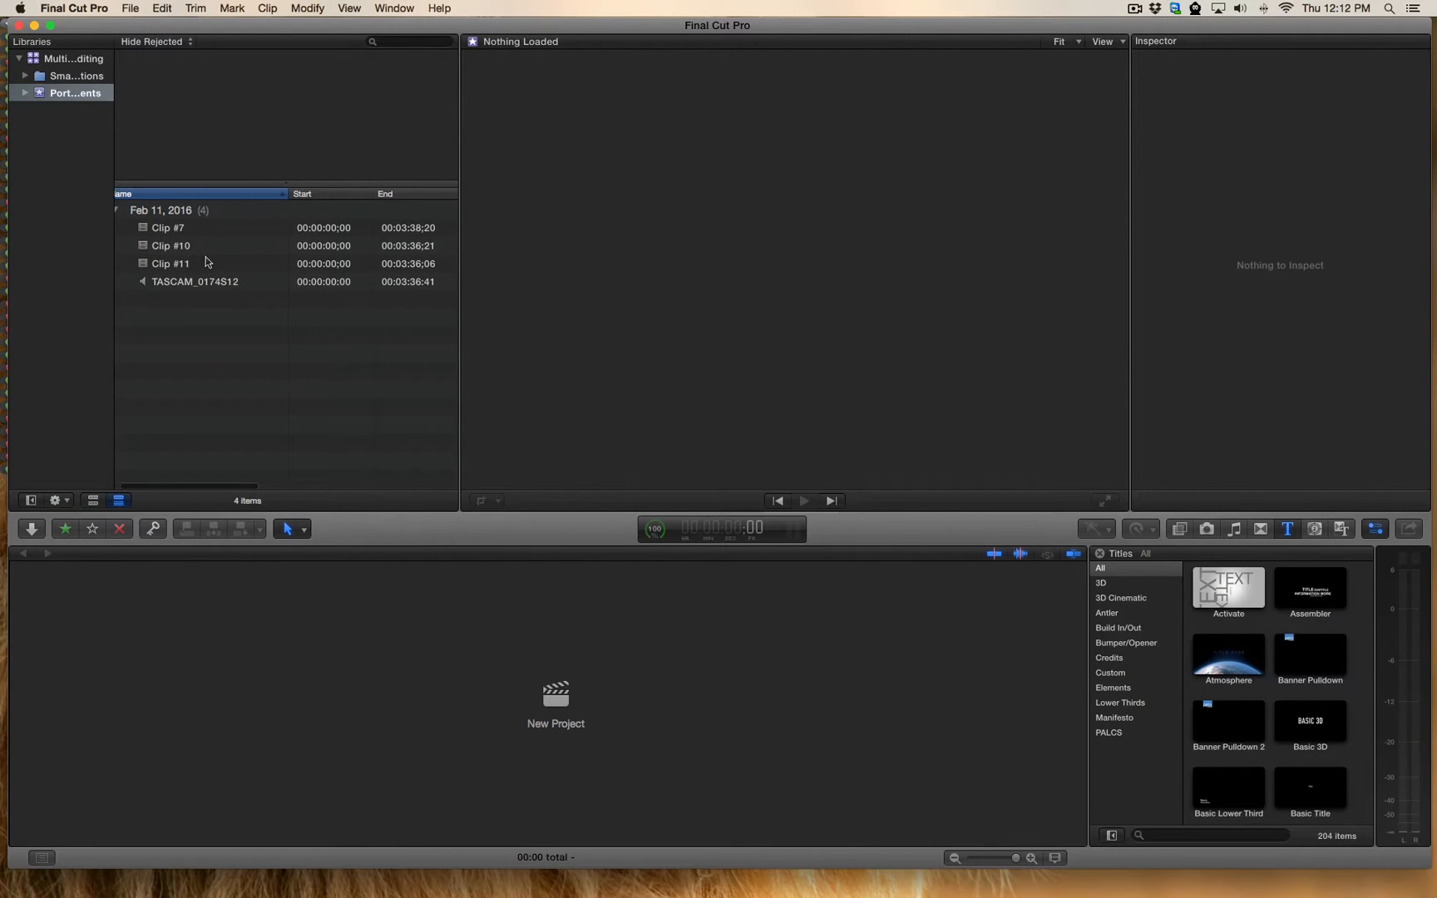
Inspect the details of Clips #7, #11, #10 and the TASCAM audio clip
click(167, 227)
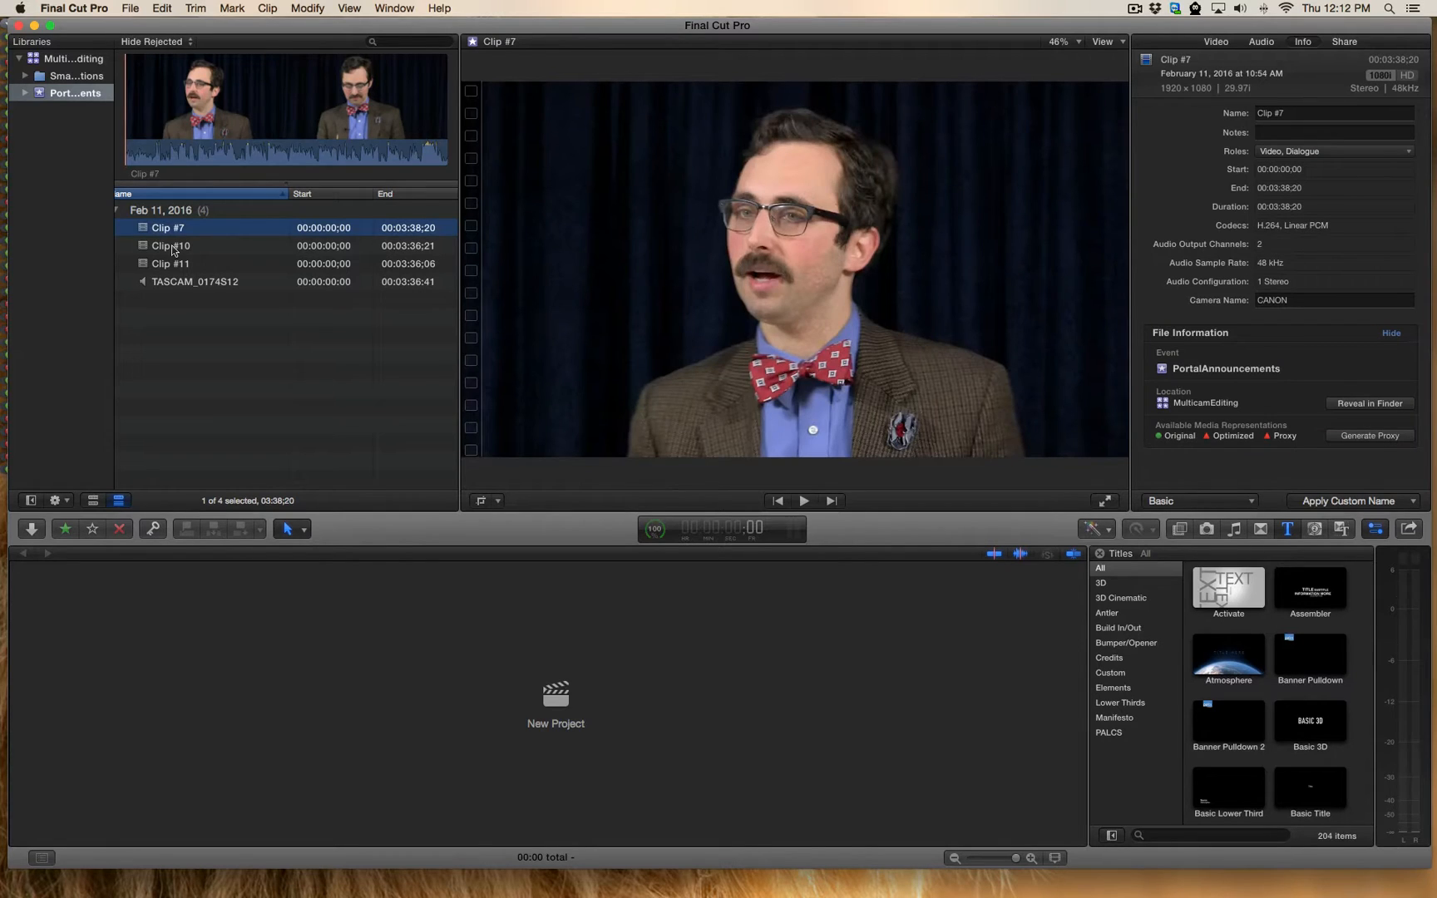
click(171, 264)
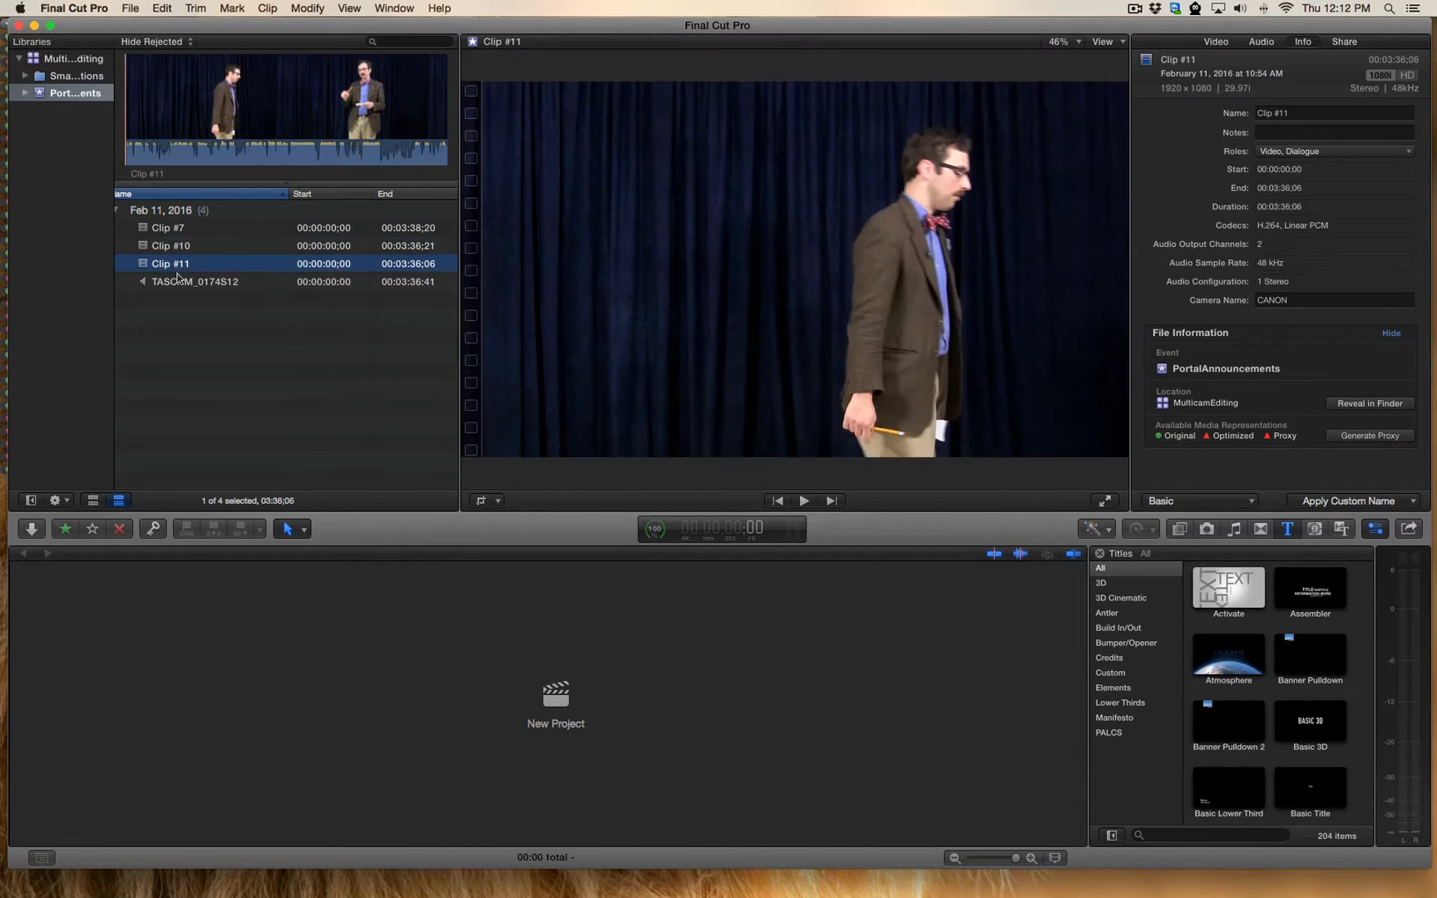
click(170, 245)
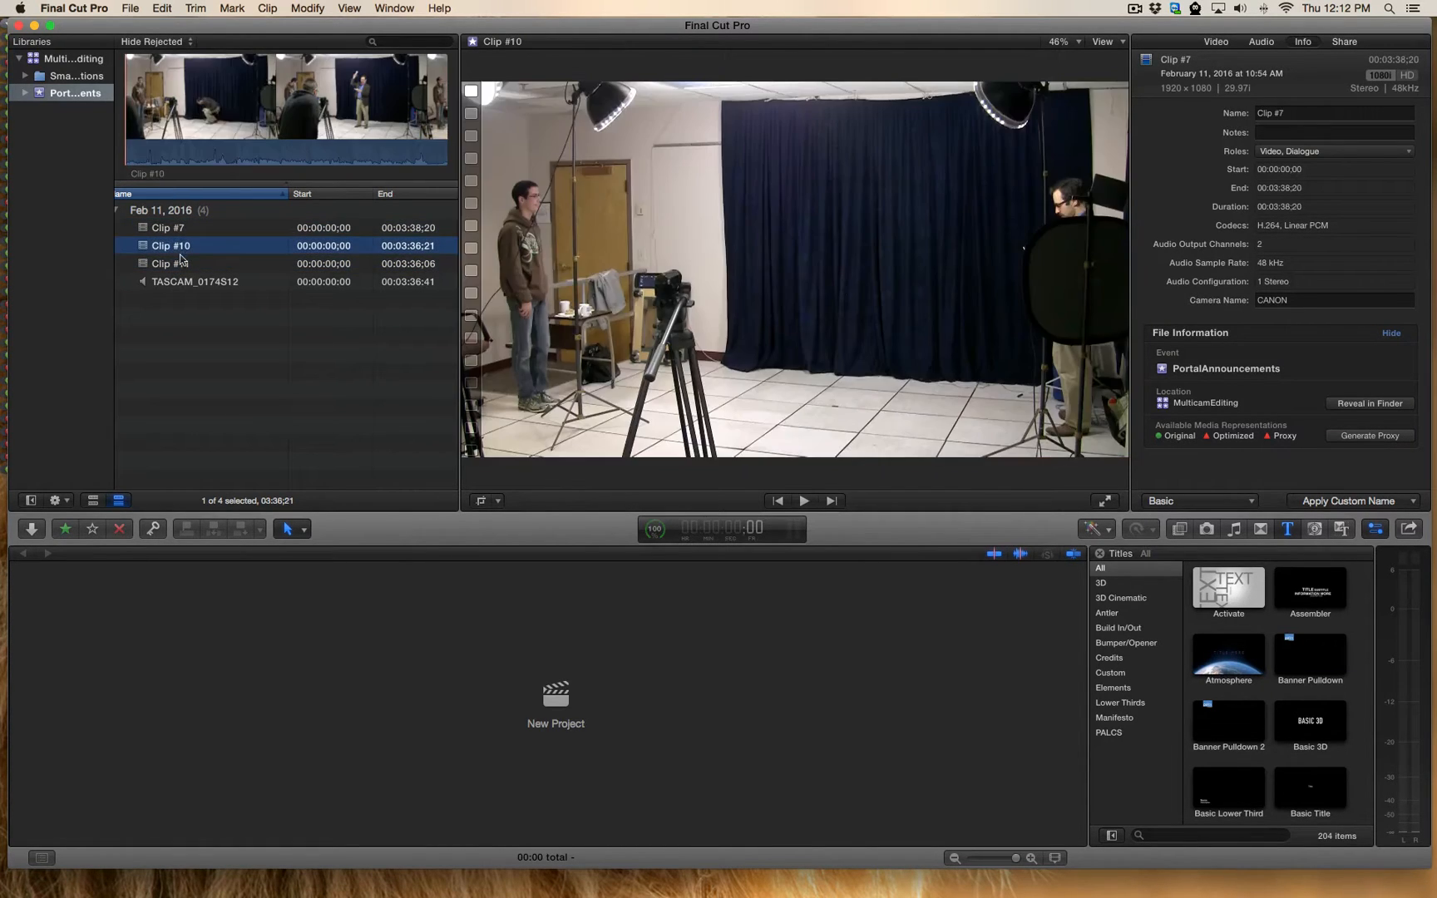
click(194, 281)
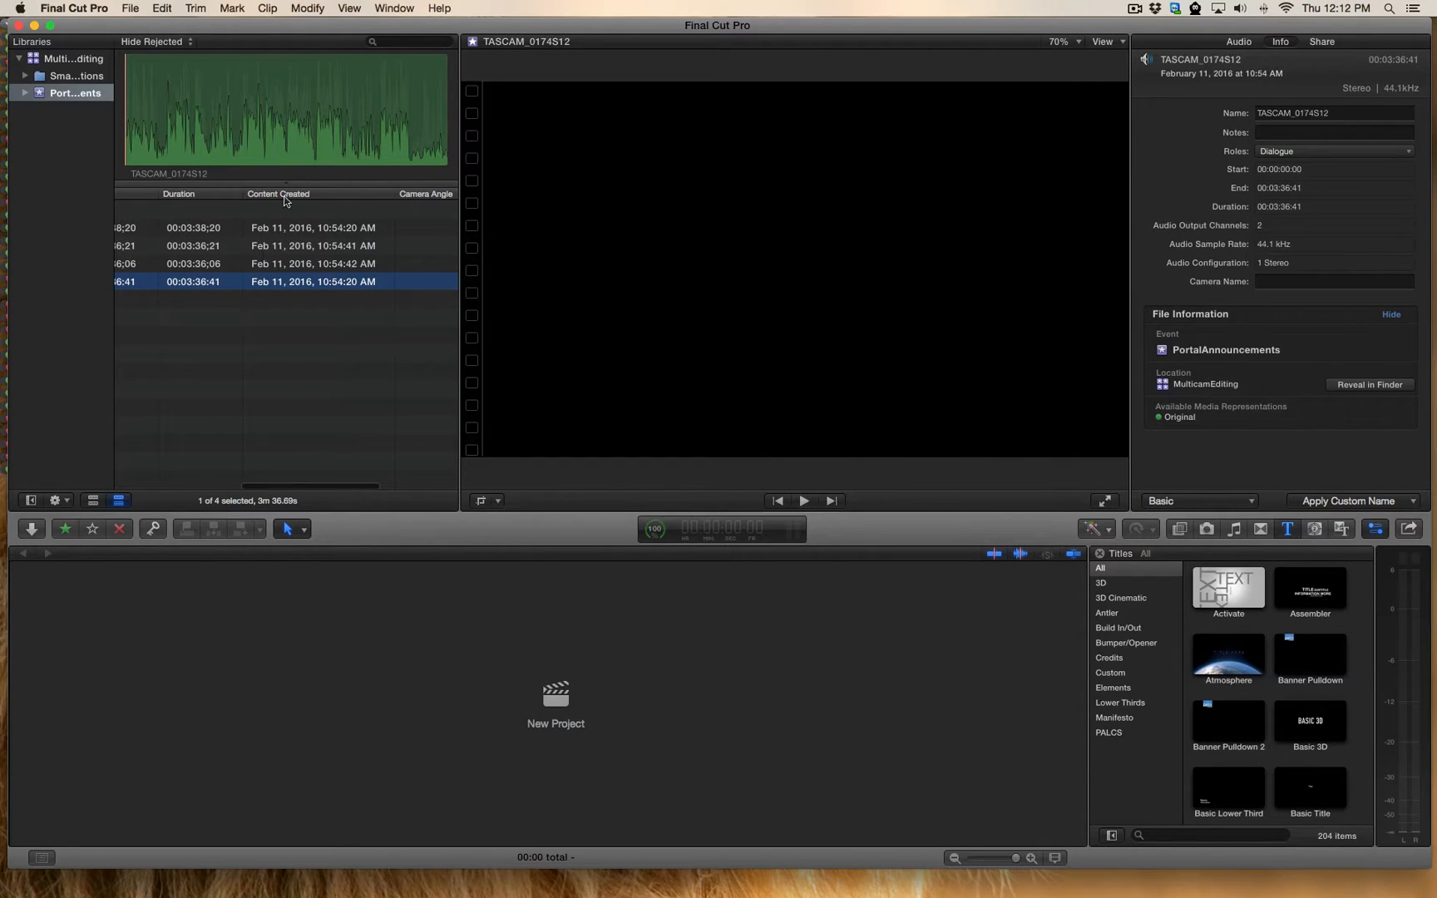
mouse_move(323, 233)
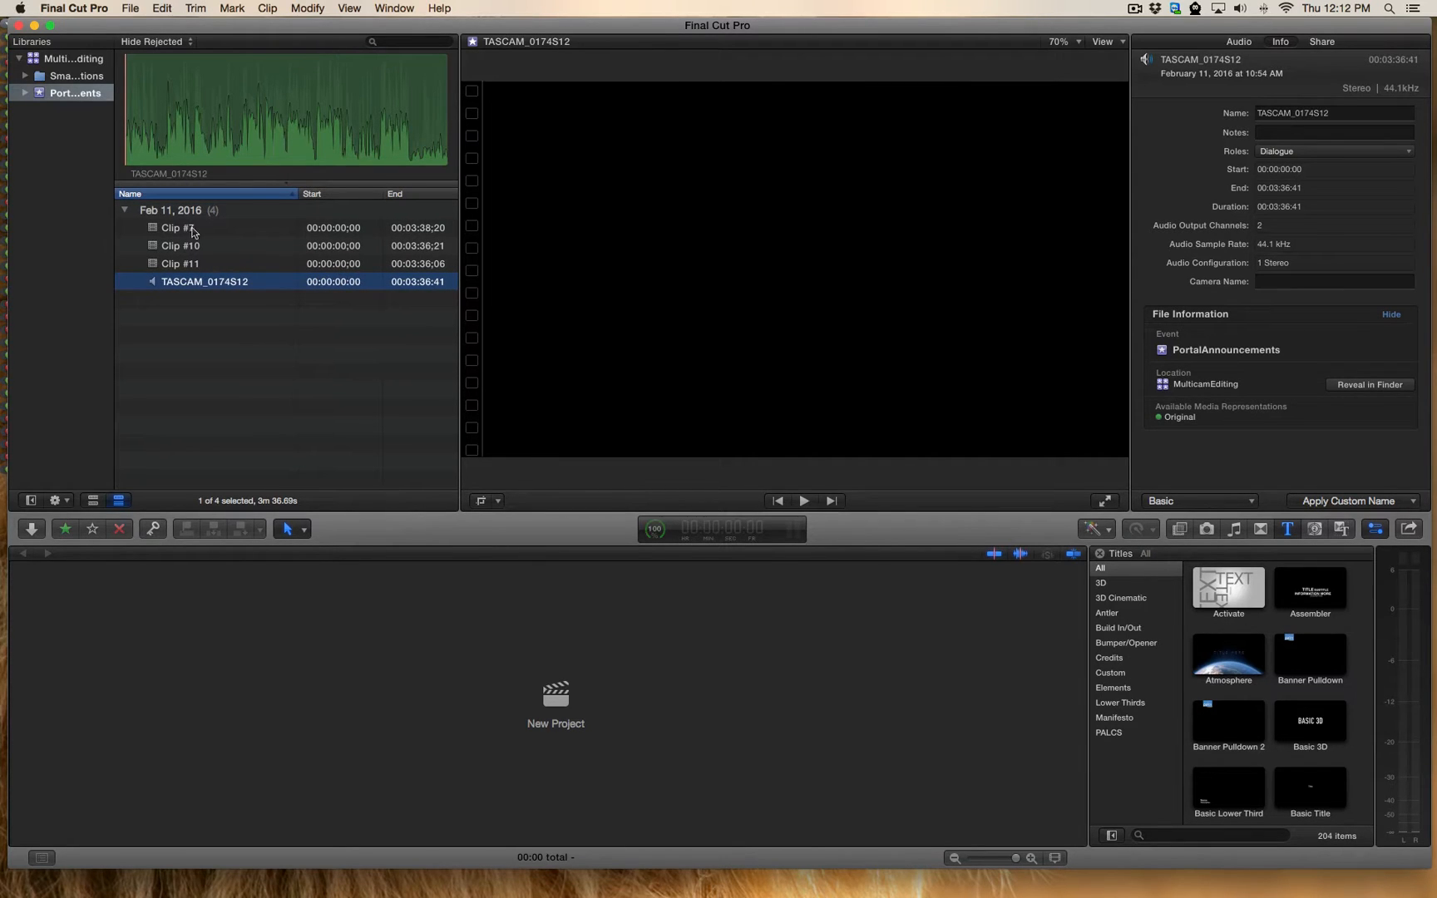
Name Clips #7, #10 and #11 CANON1, CANON2 and CANON3, and TASCAM 'audio'
click(175, 227)
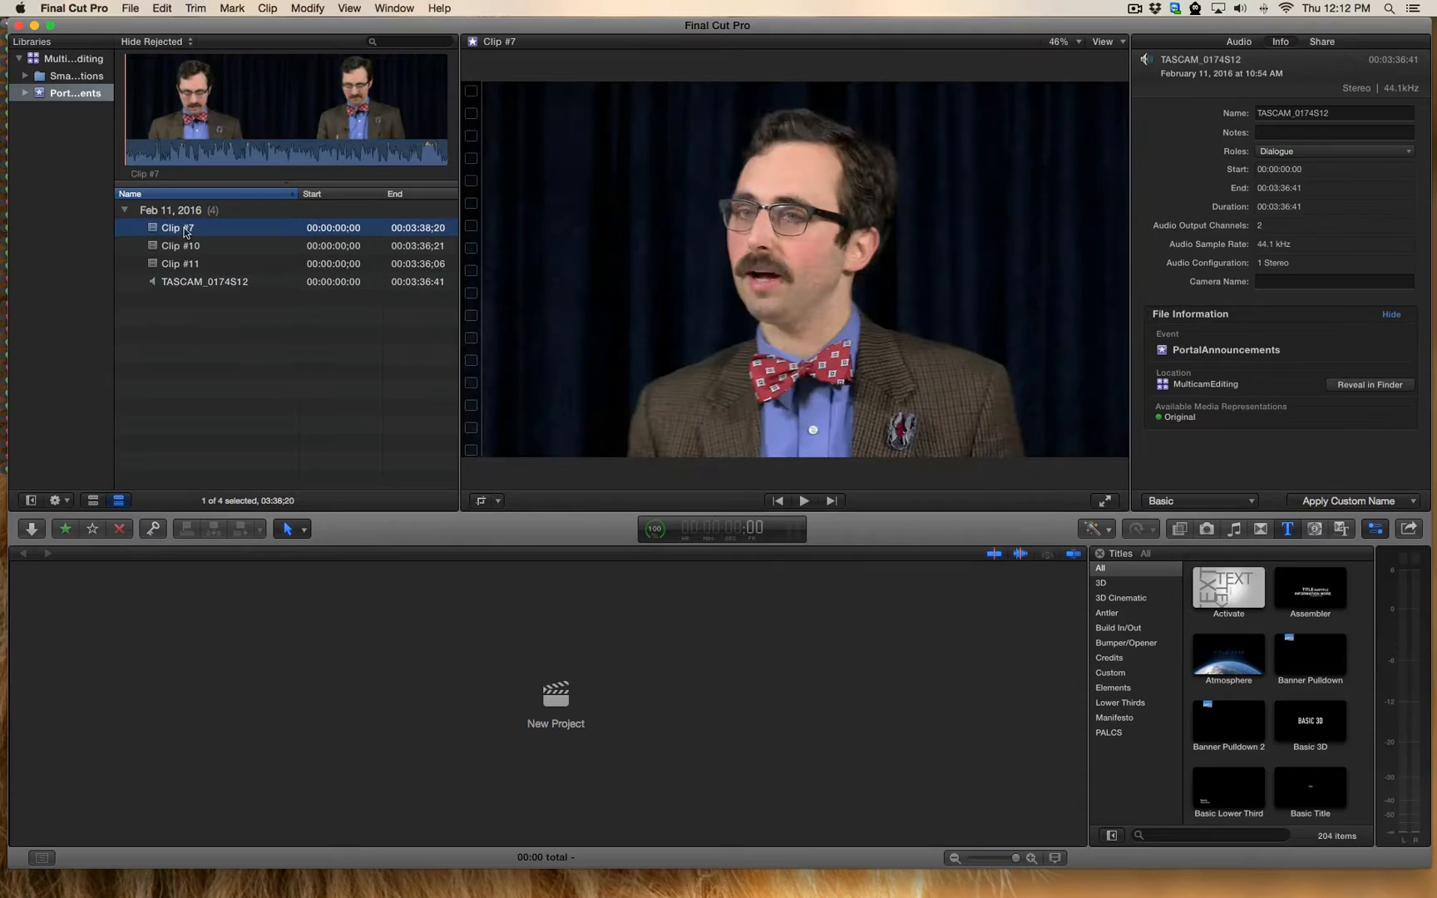
click(175, 227)
text(CANON1)
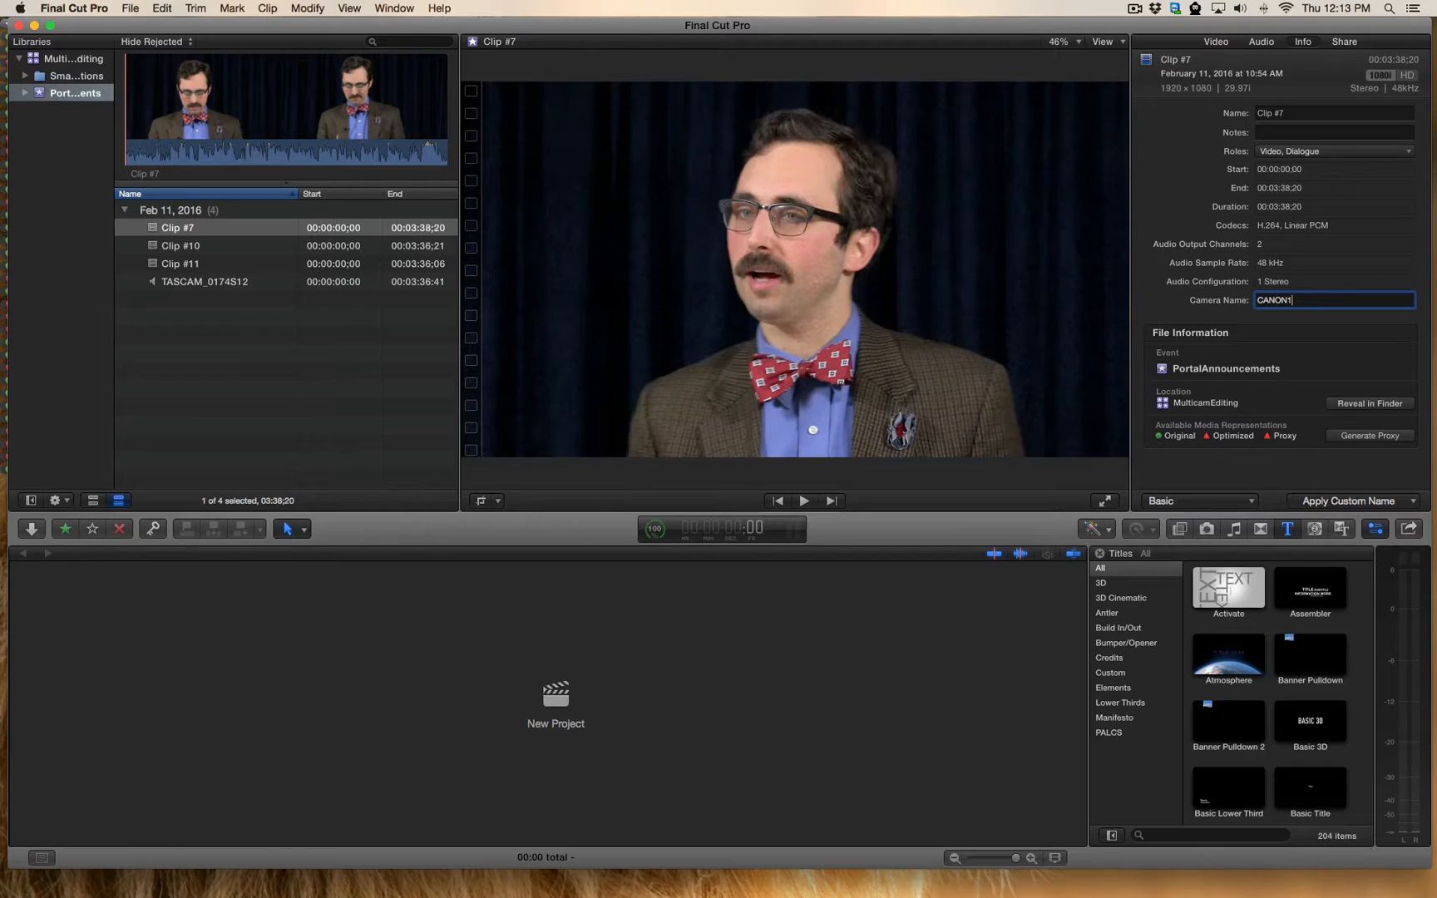
click(181, 245)
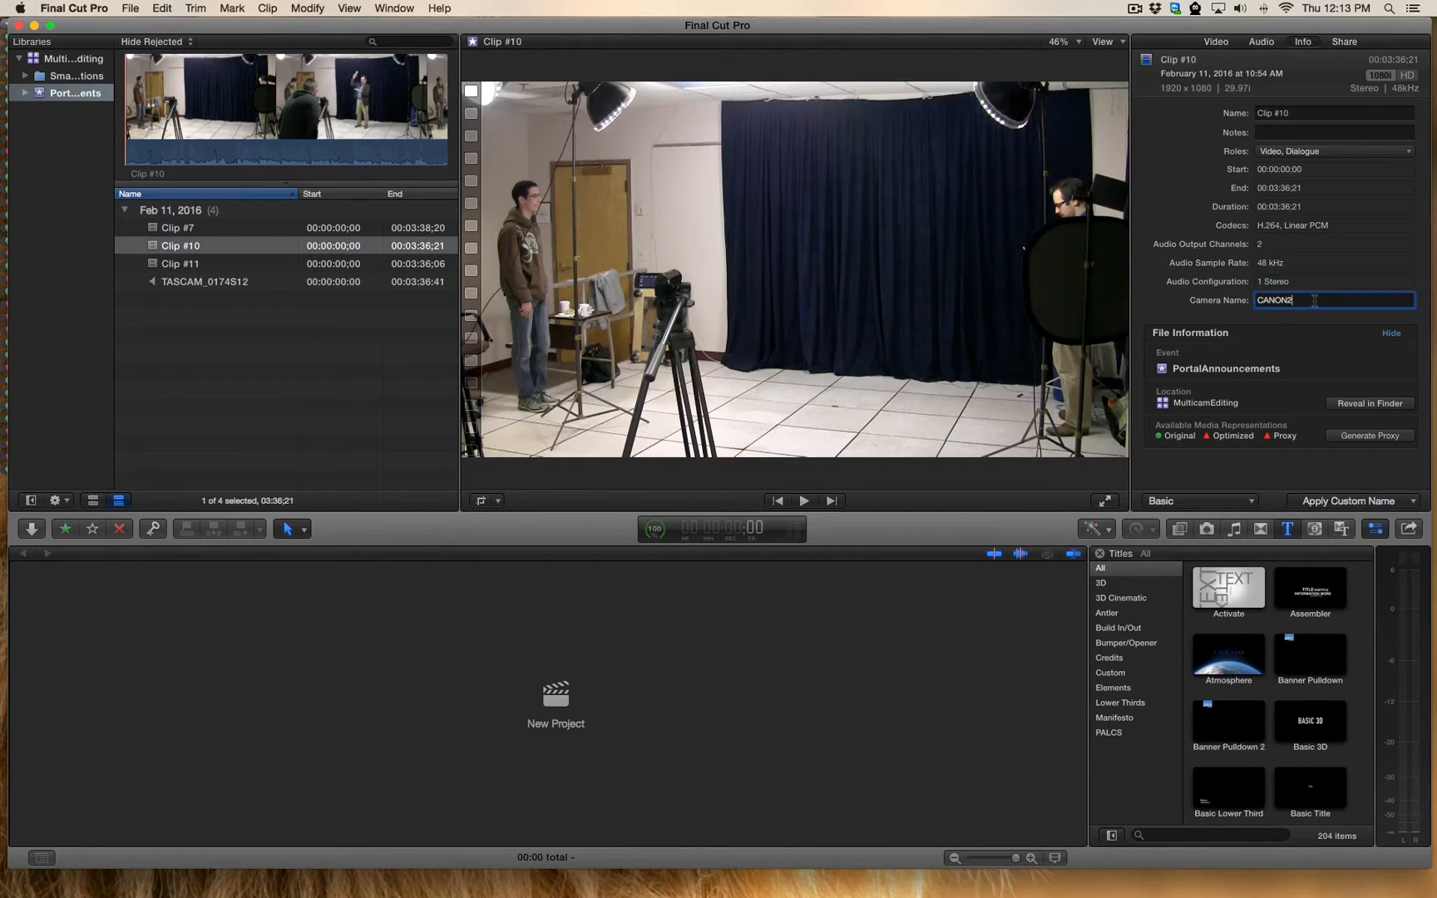
click(179, 264)
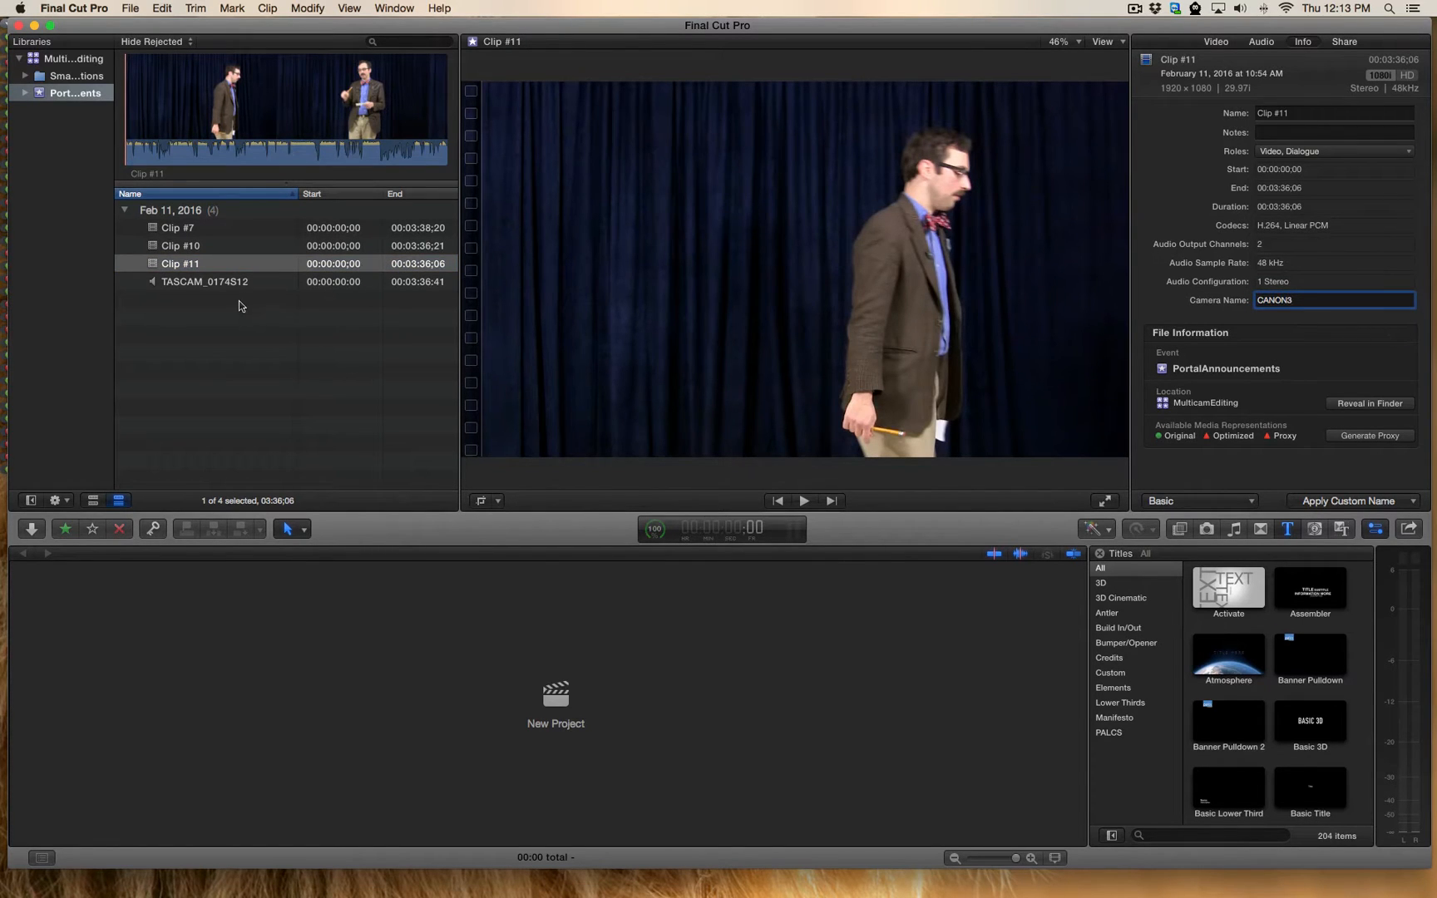
click(204, 281)
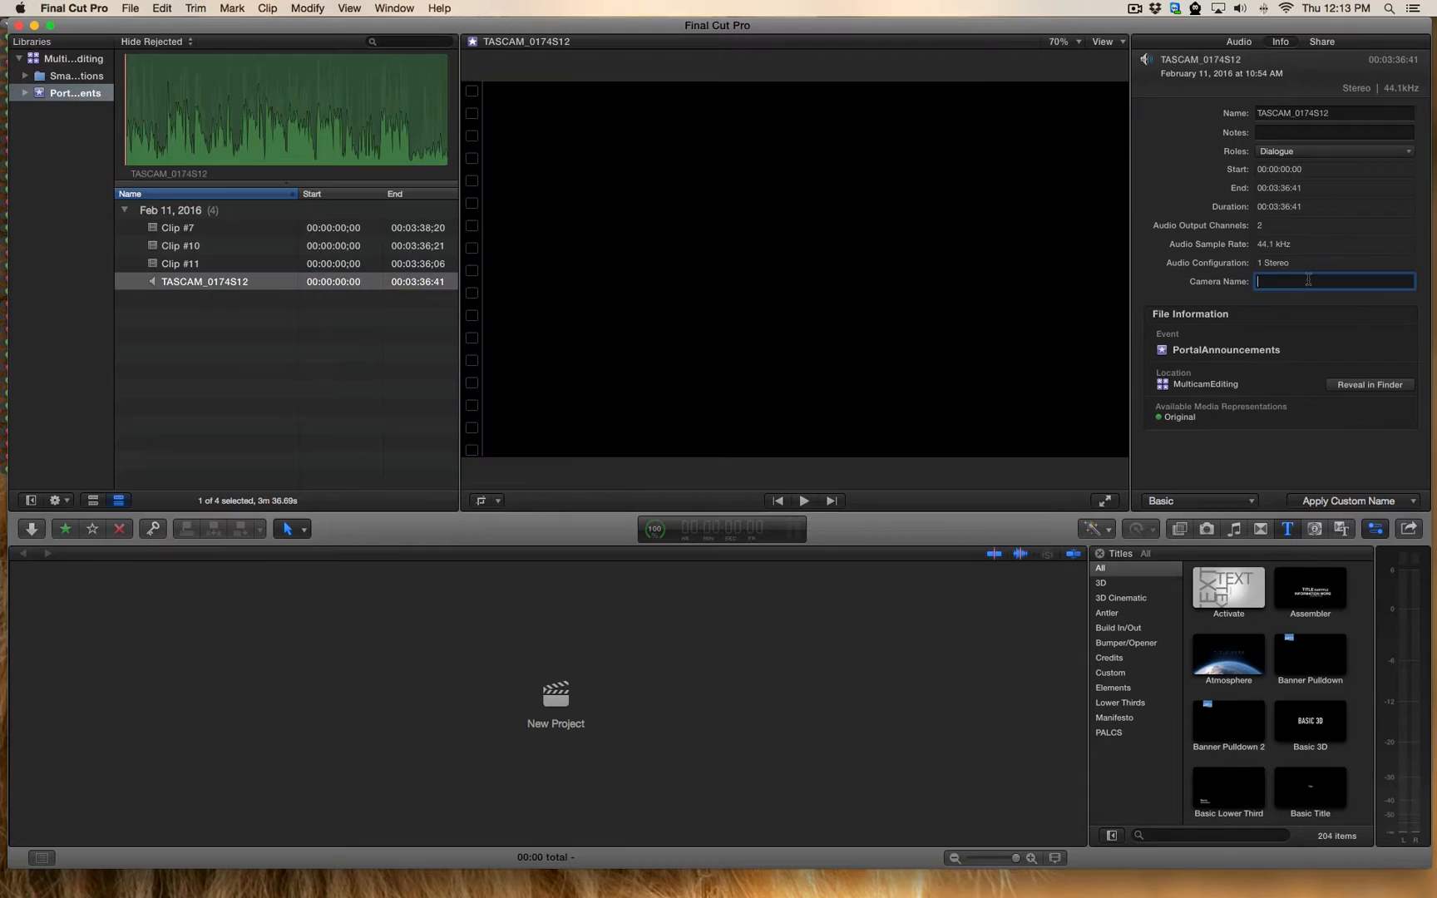
text(audio)
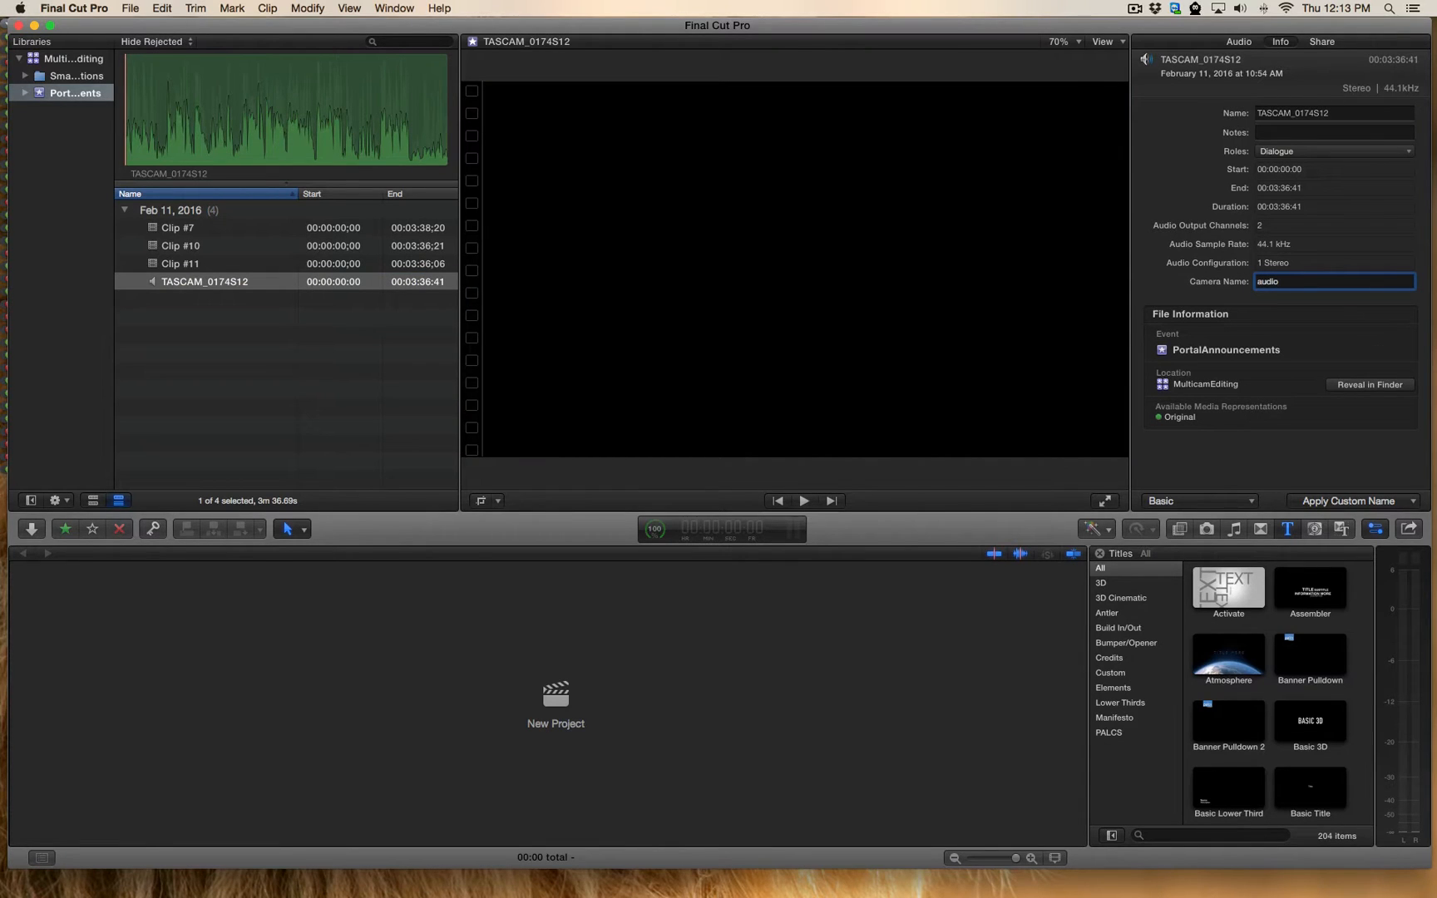
mouse_move(305, 362)
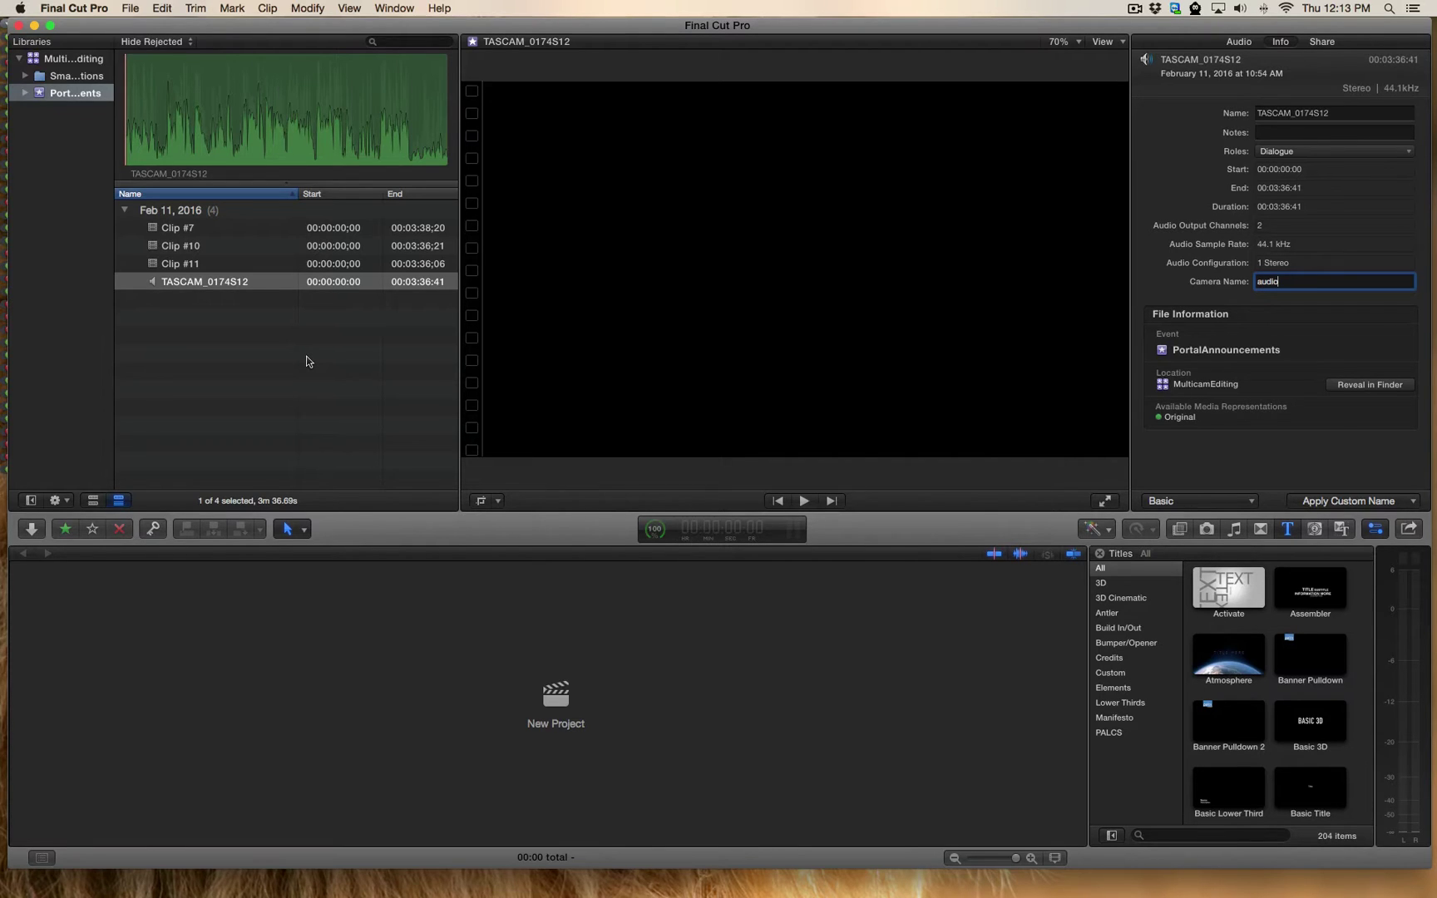
mouse_move(519, 372)
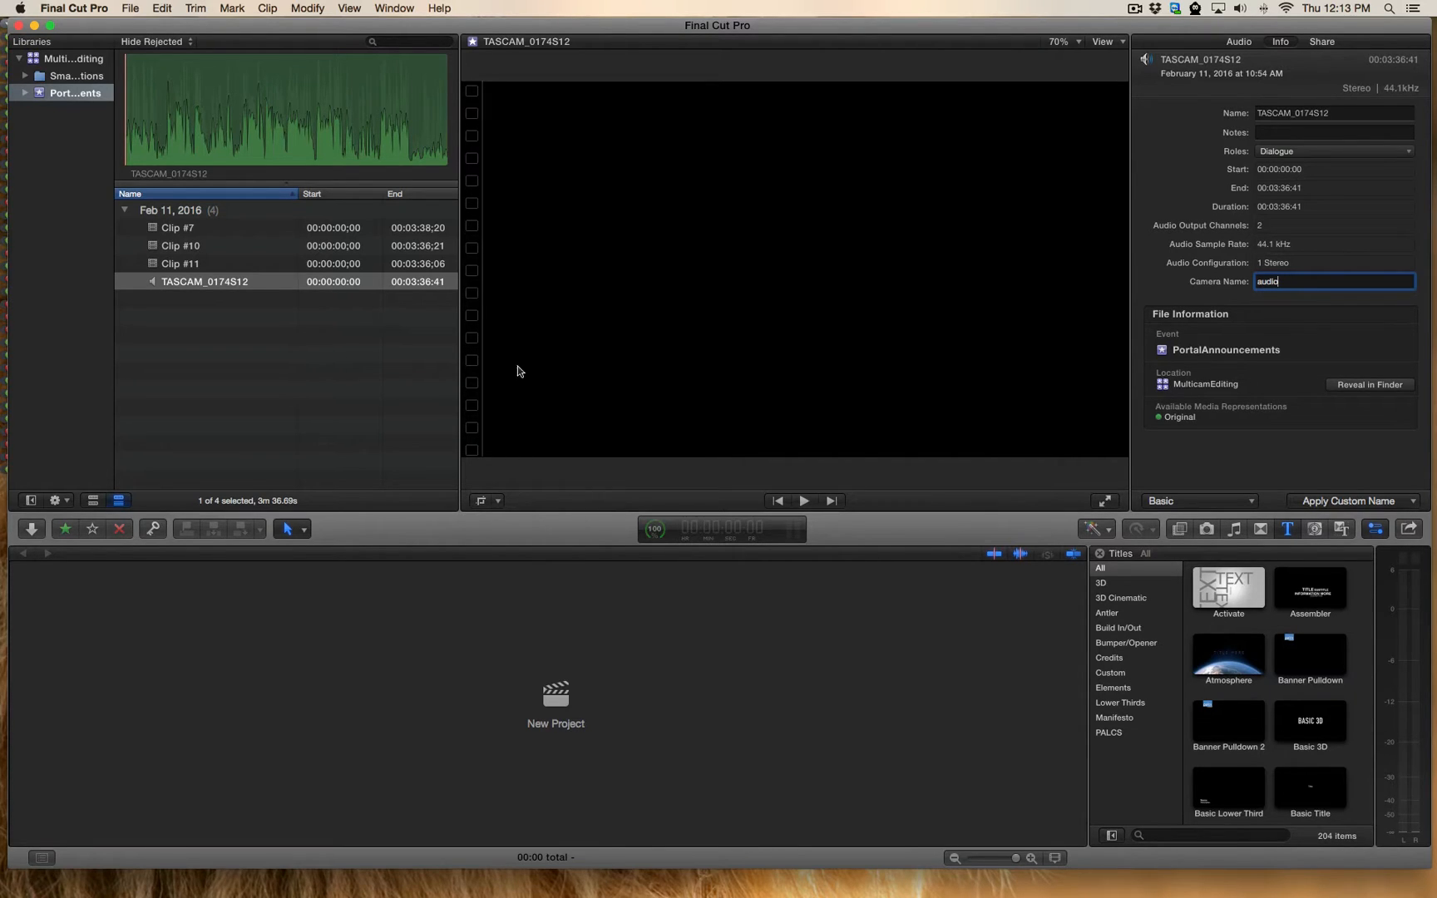
Select Clip #7 through the TASCAM clip and name the new multicam clip 'portal'
click(181, 245)
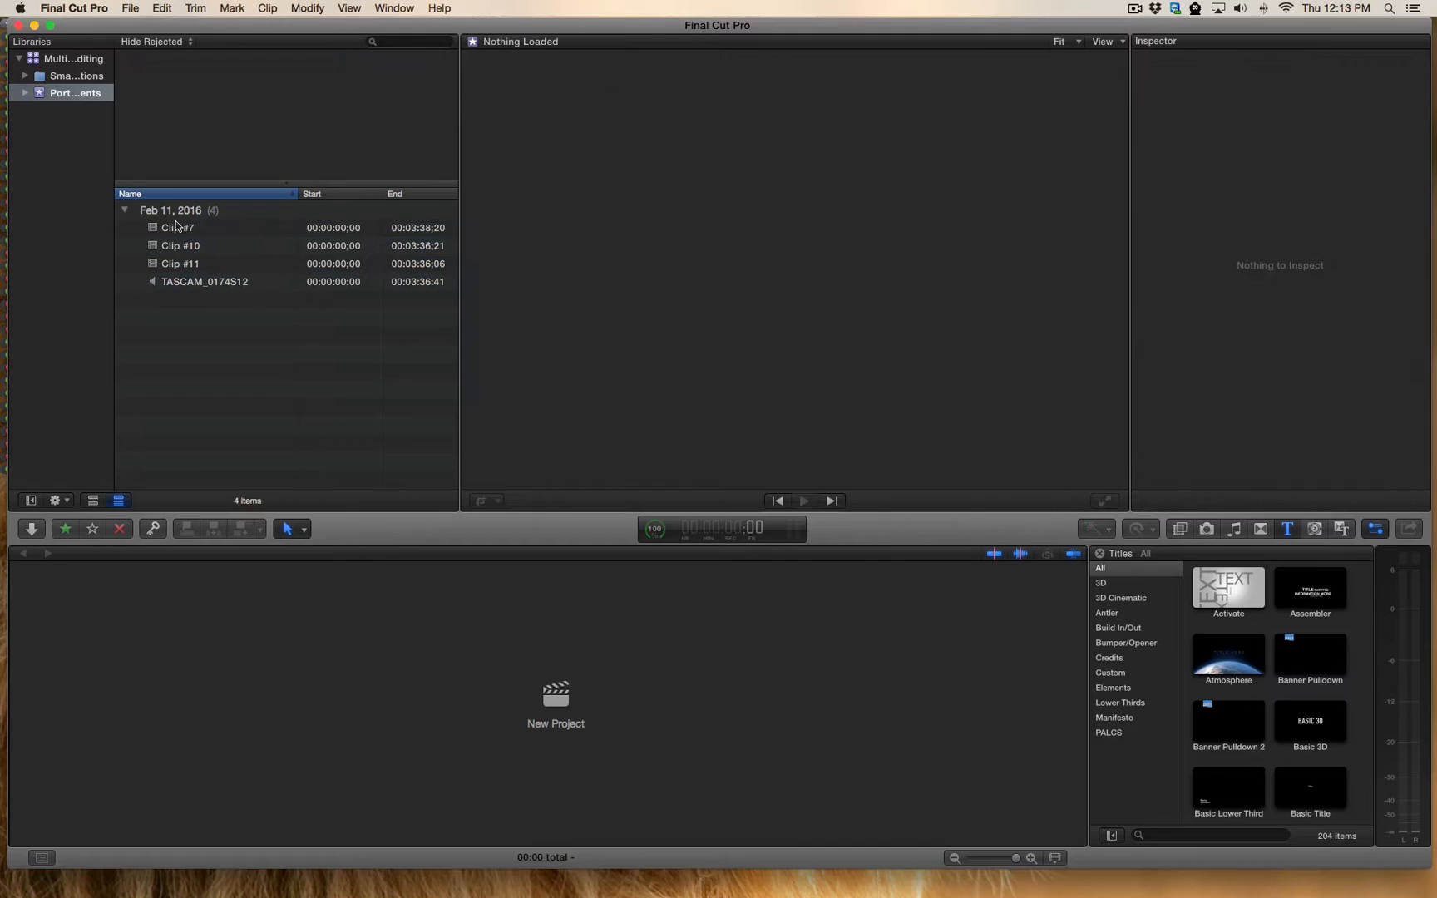
click(177, 227)
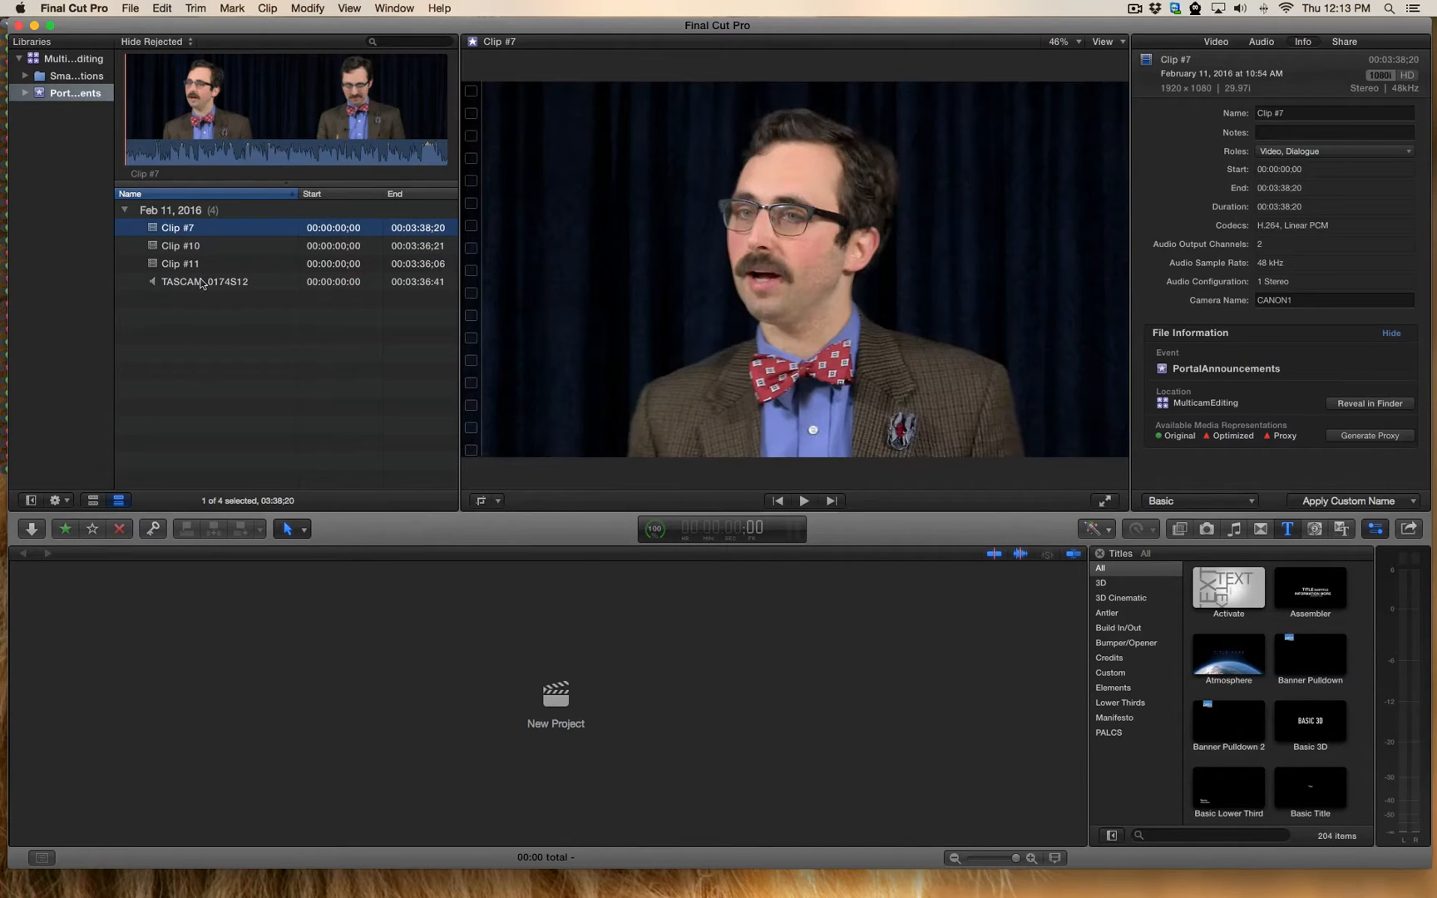
click(203, 281)
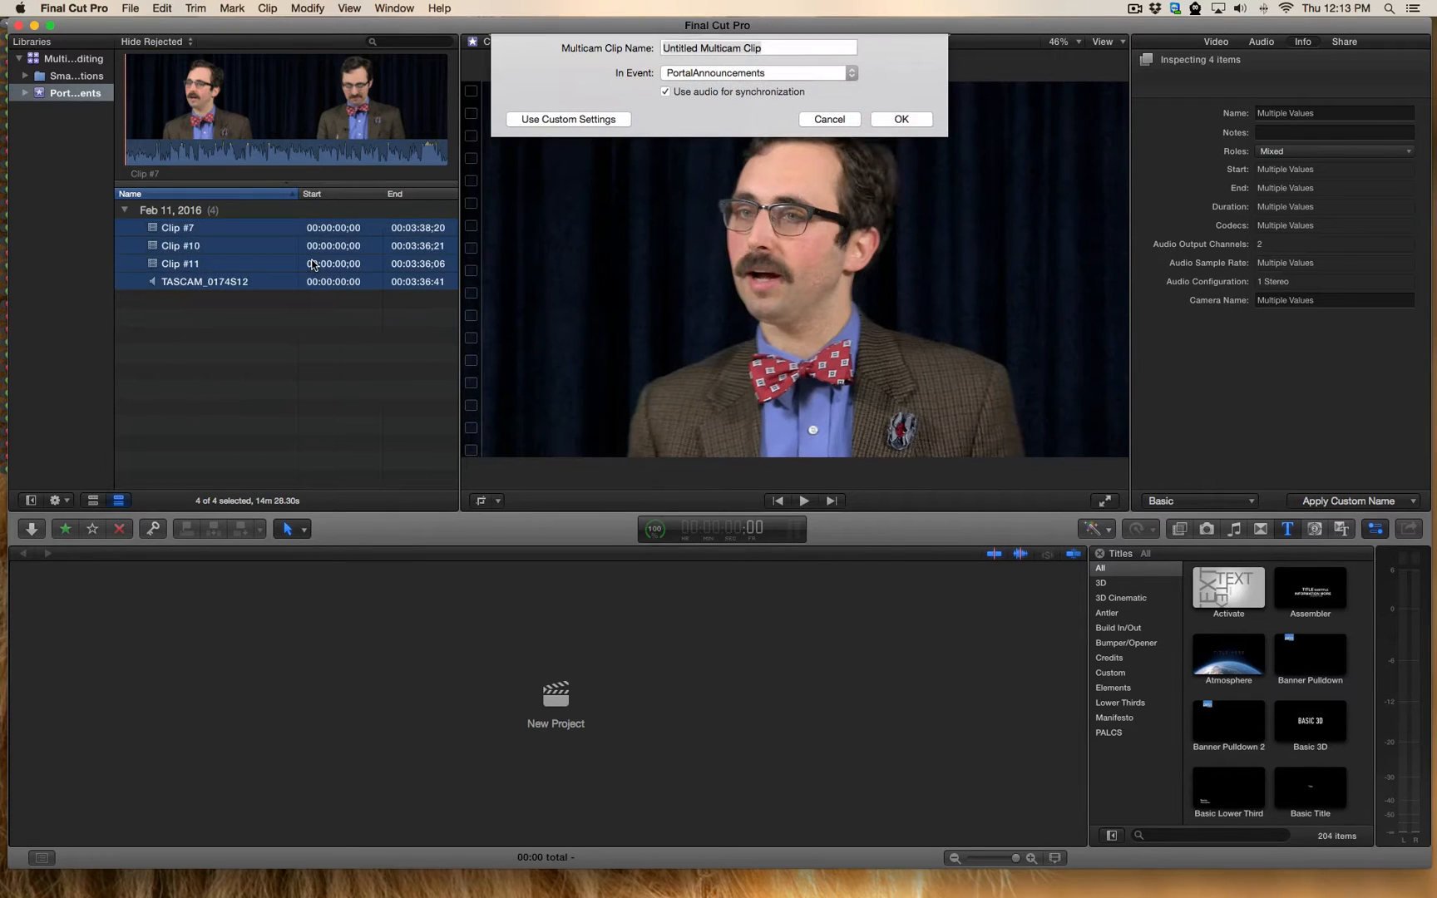
text(por)
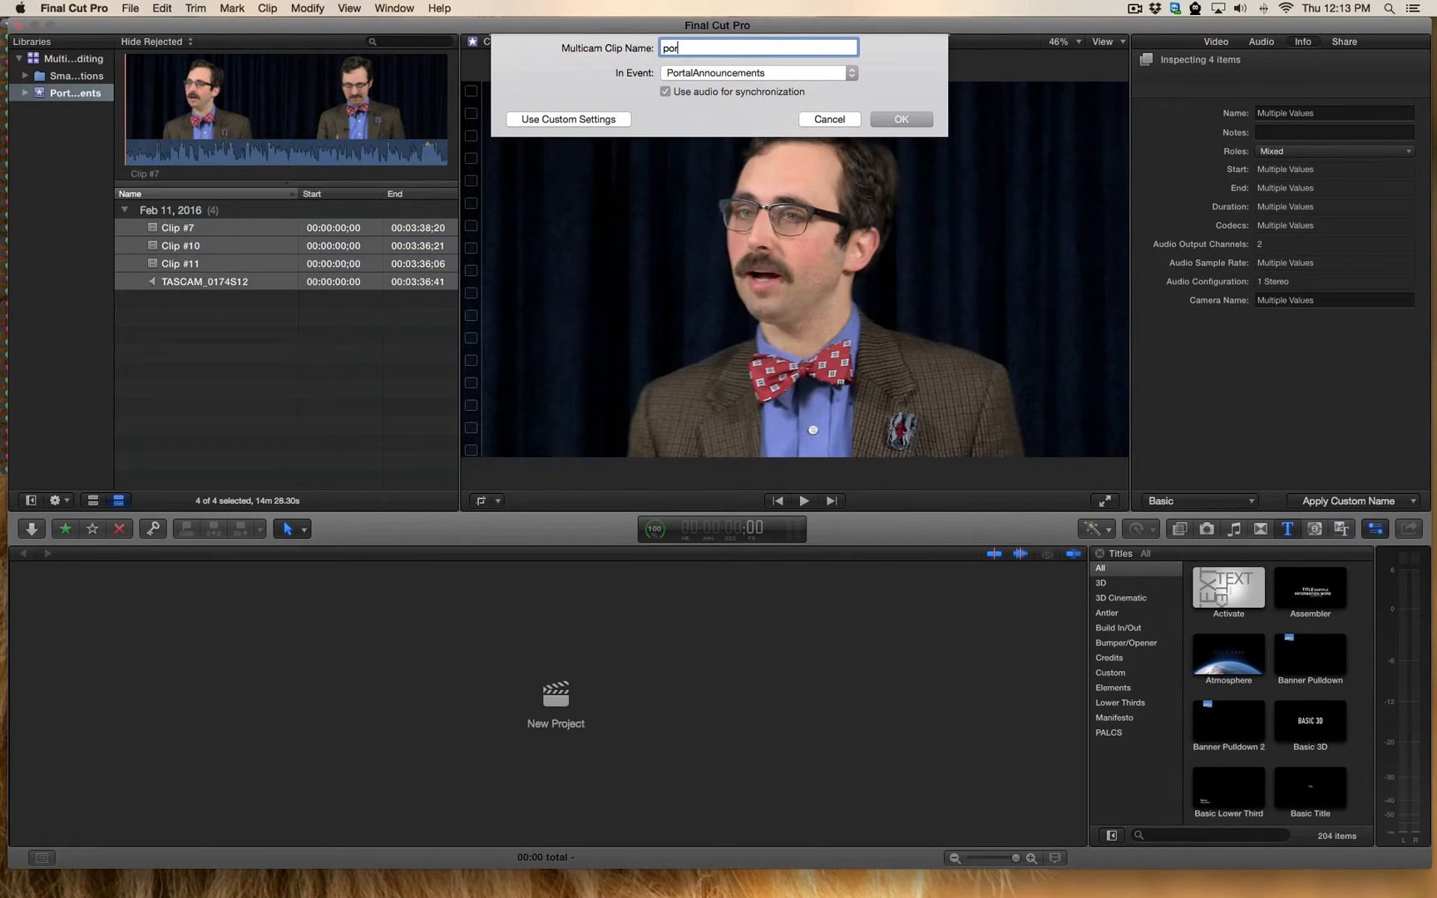
click(900, 119)
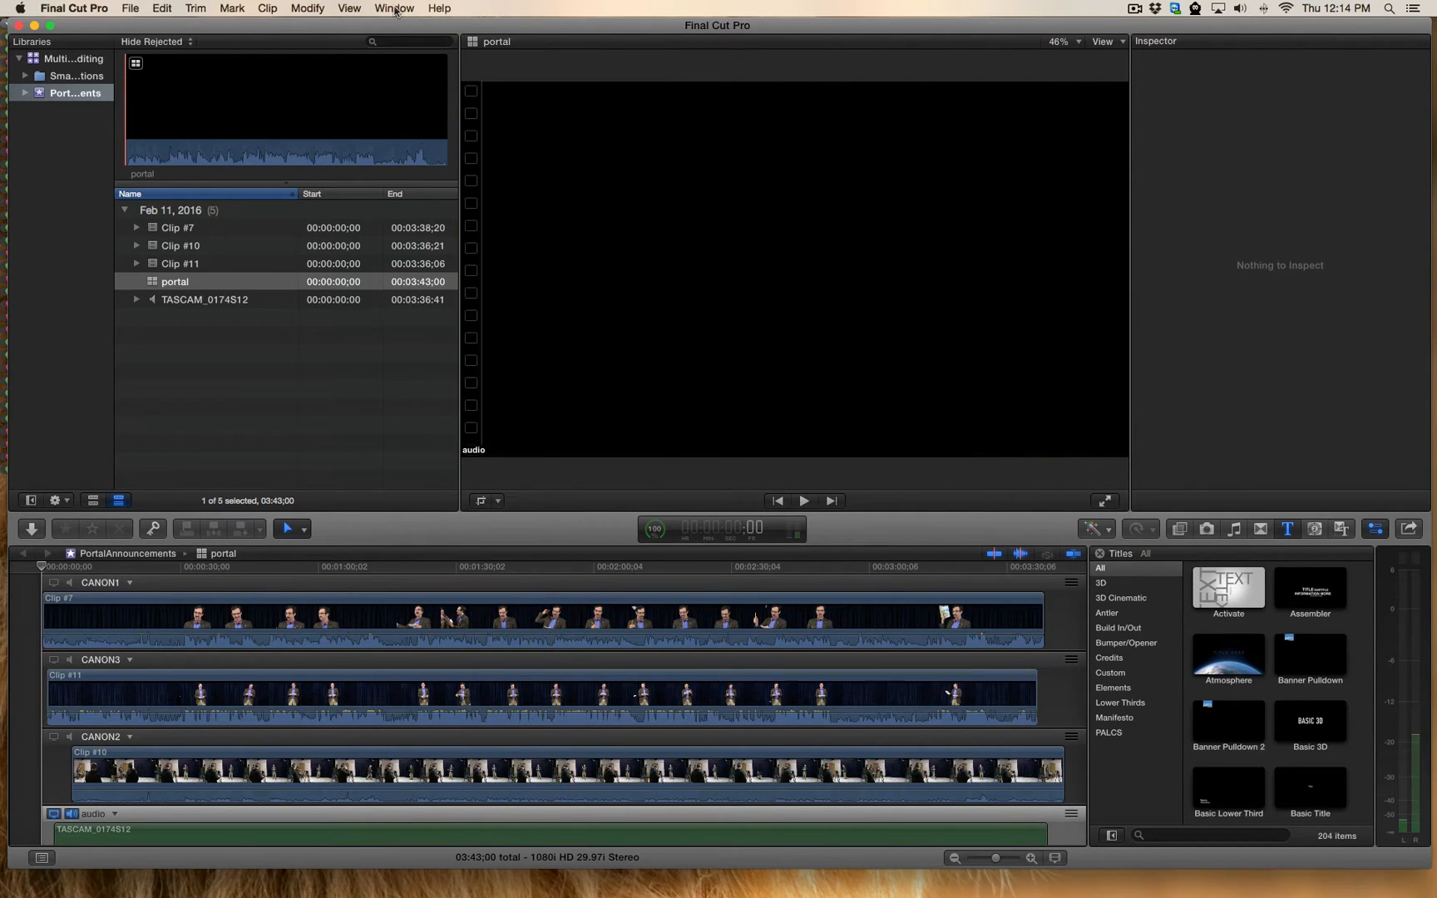
Show the Angle Viewer with 4 Angles: CANON1, CANON3, CANON2 and audio
click(392, 8)
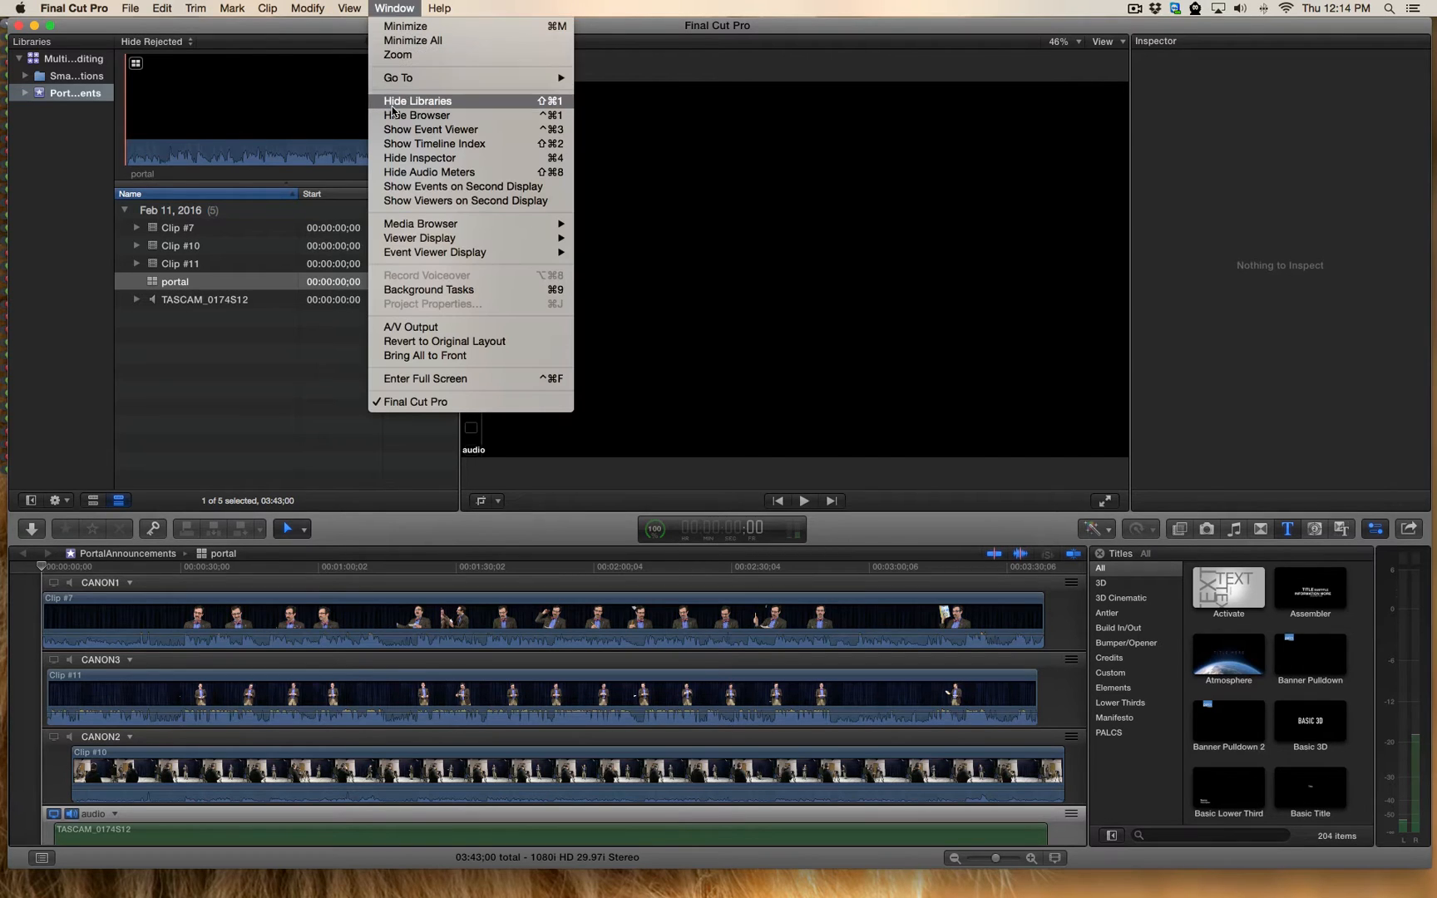
mouse_move(434, 238)
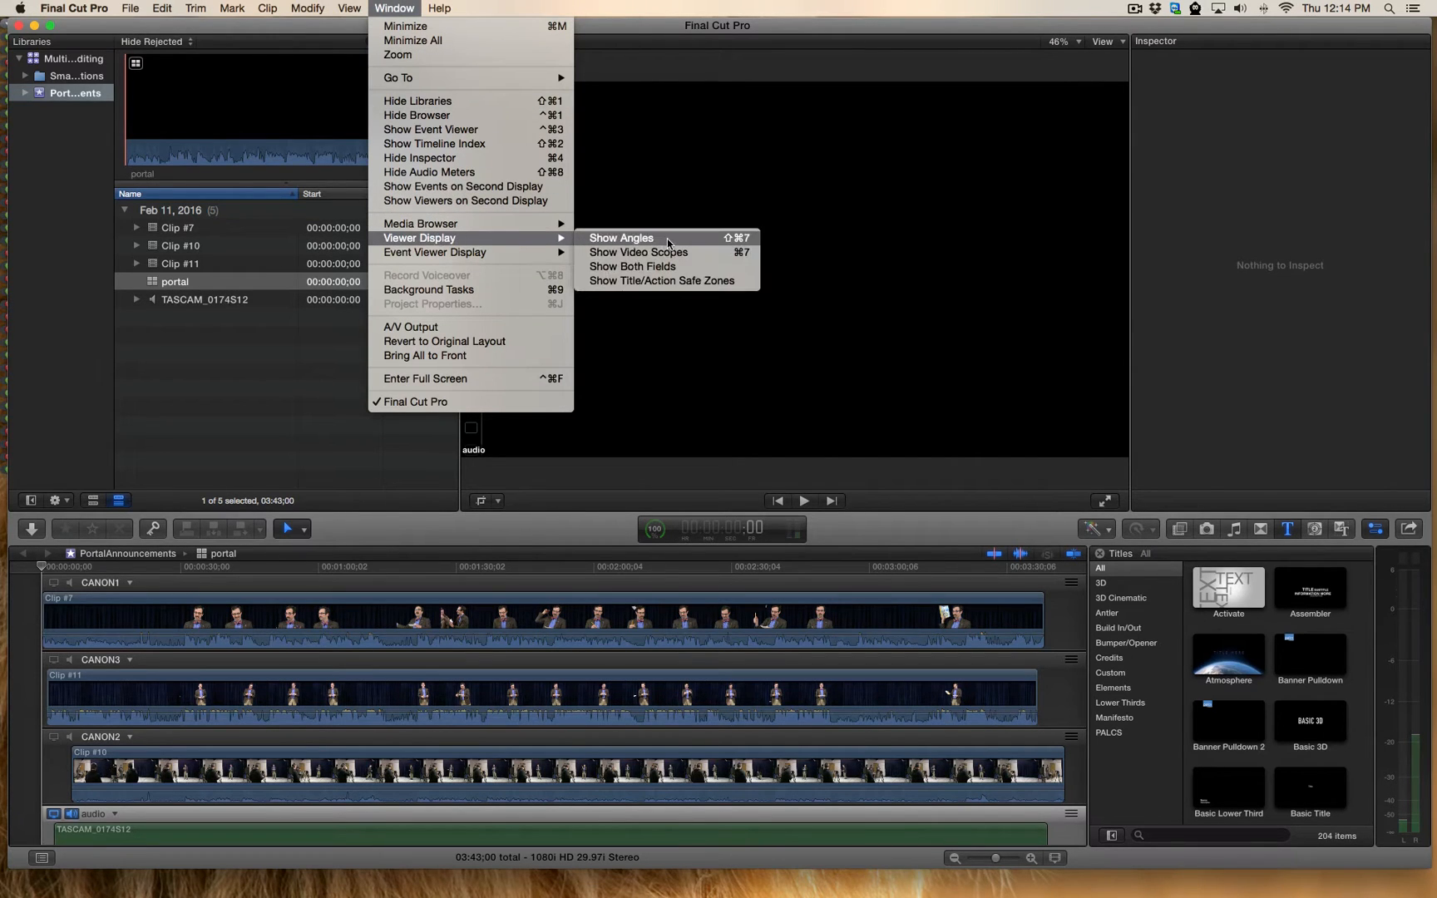
click(620, 238)
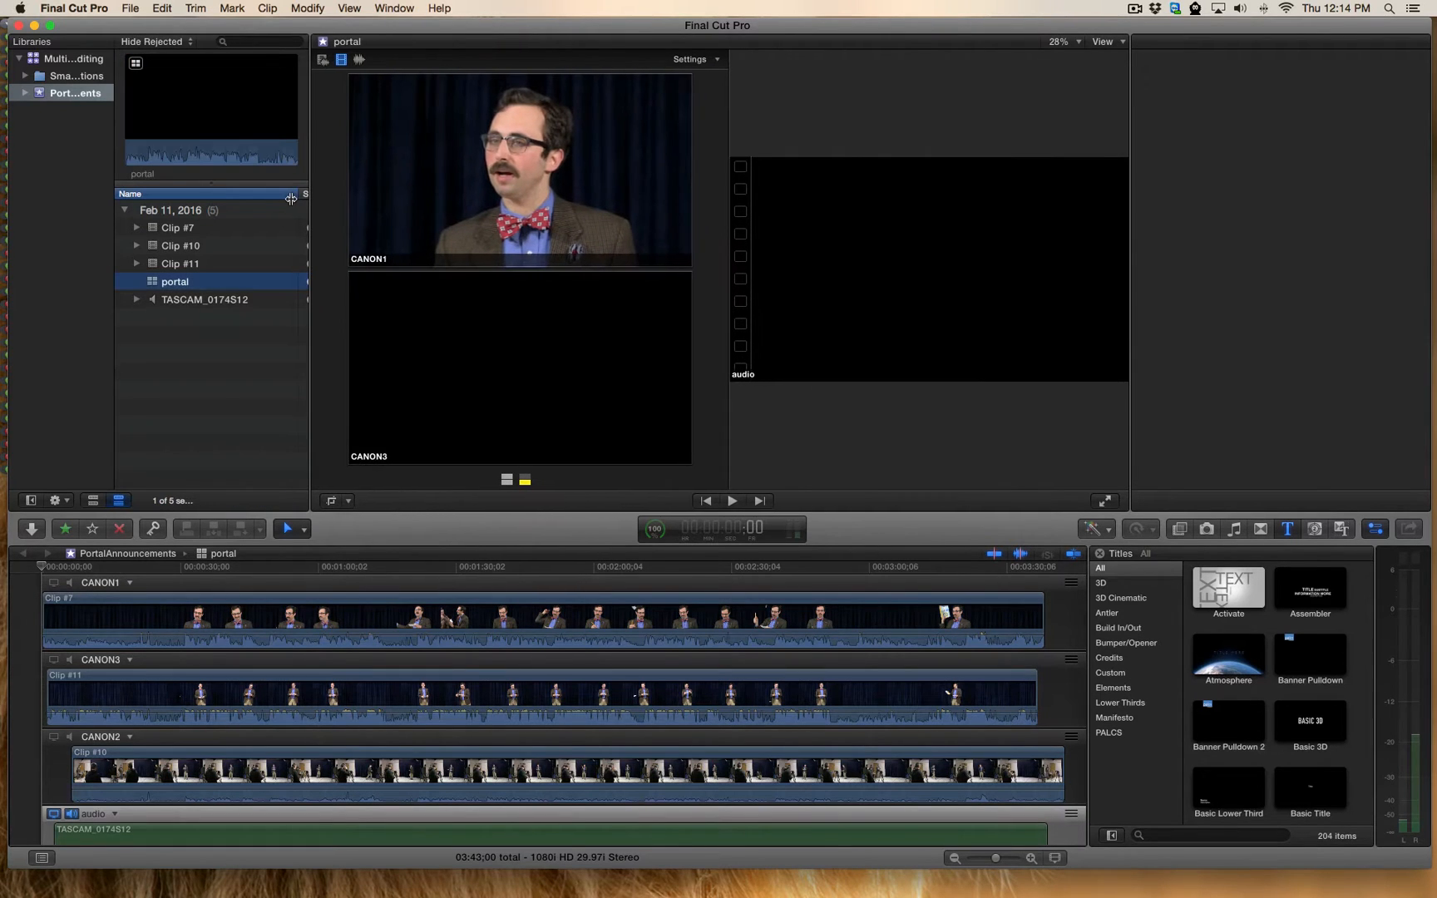
click(692, 59)
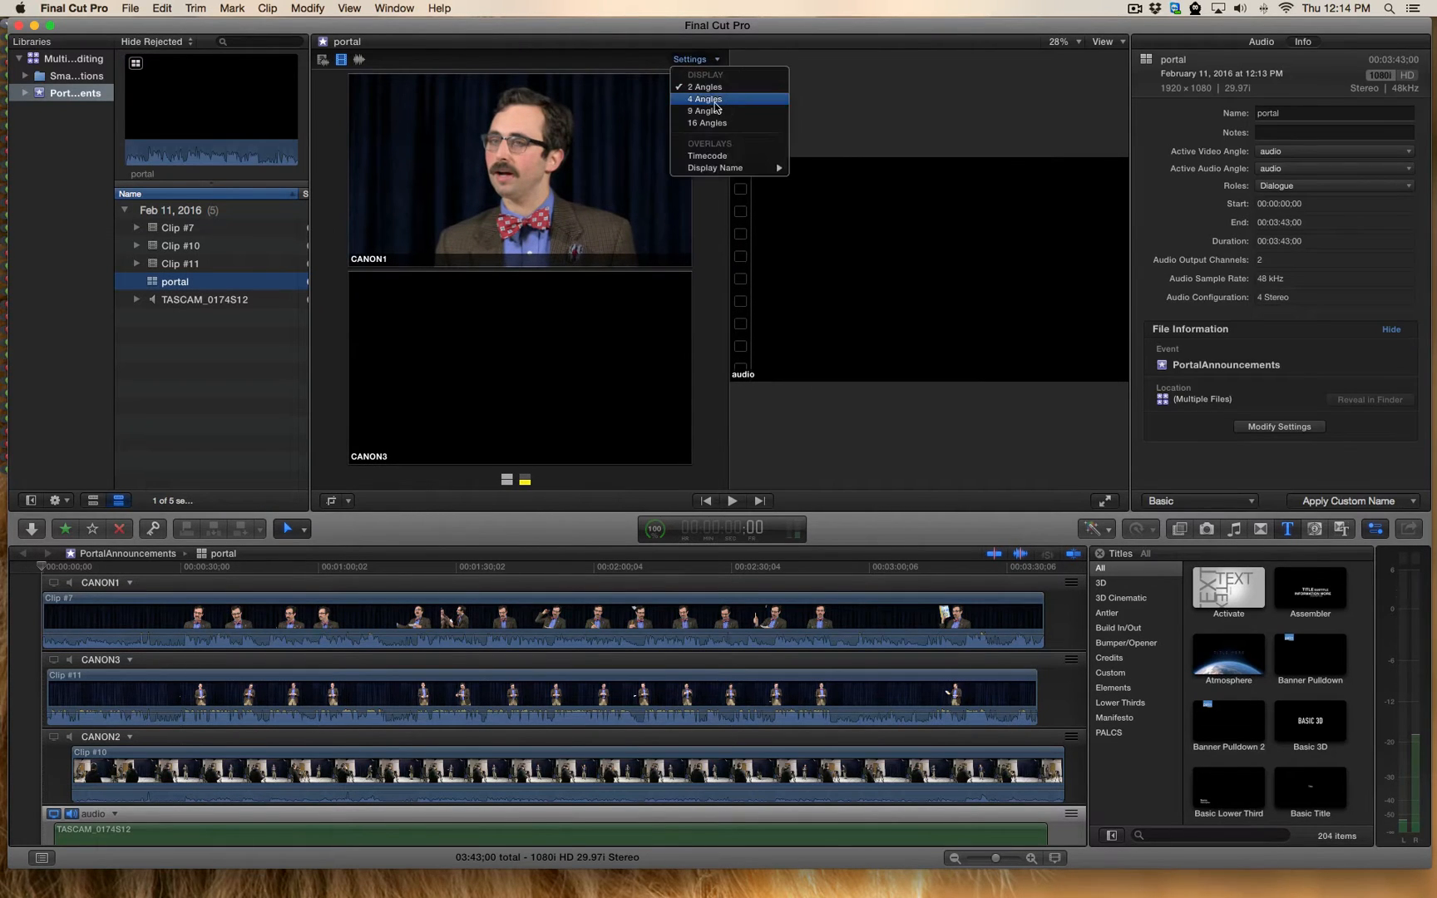
click(704, 99)
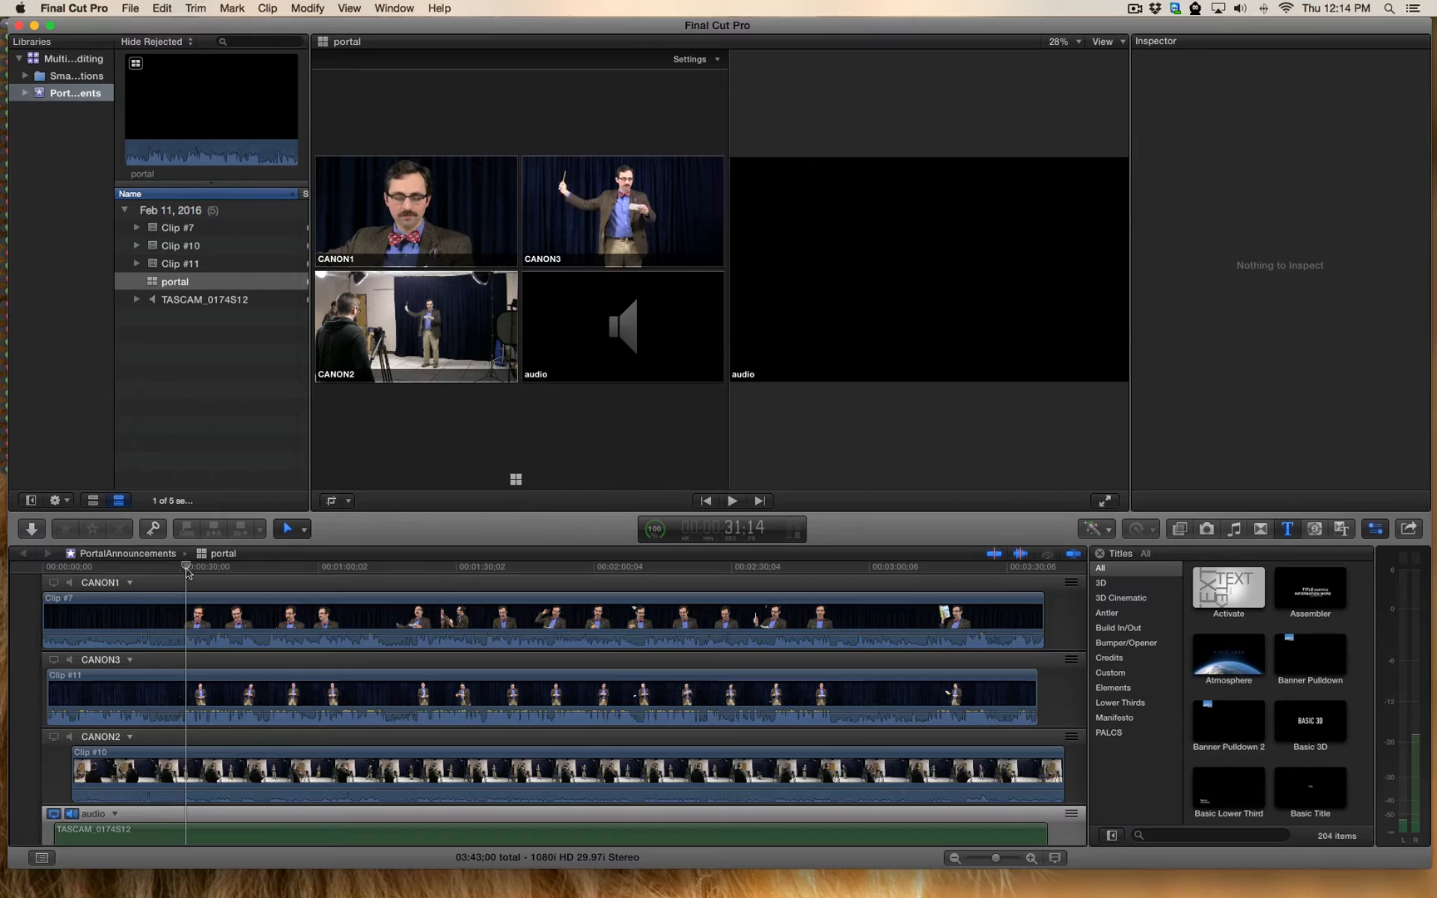
click(732, 501)
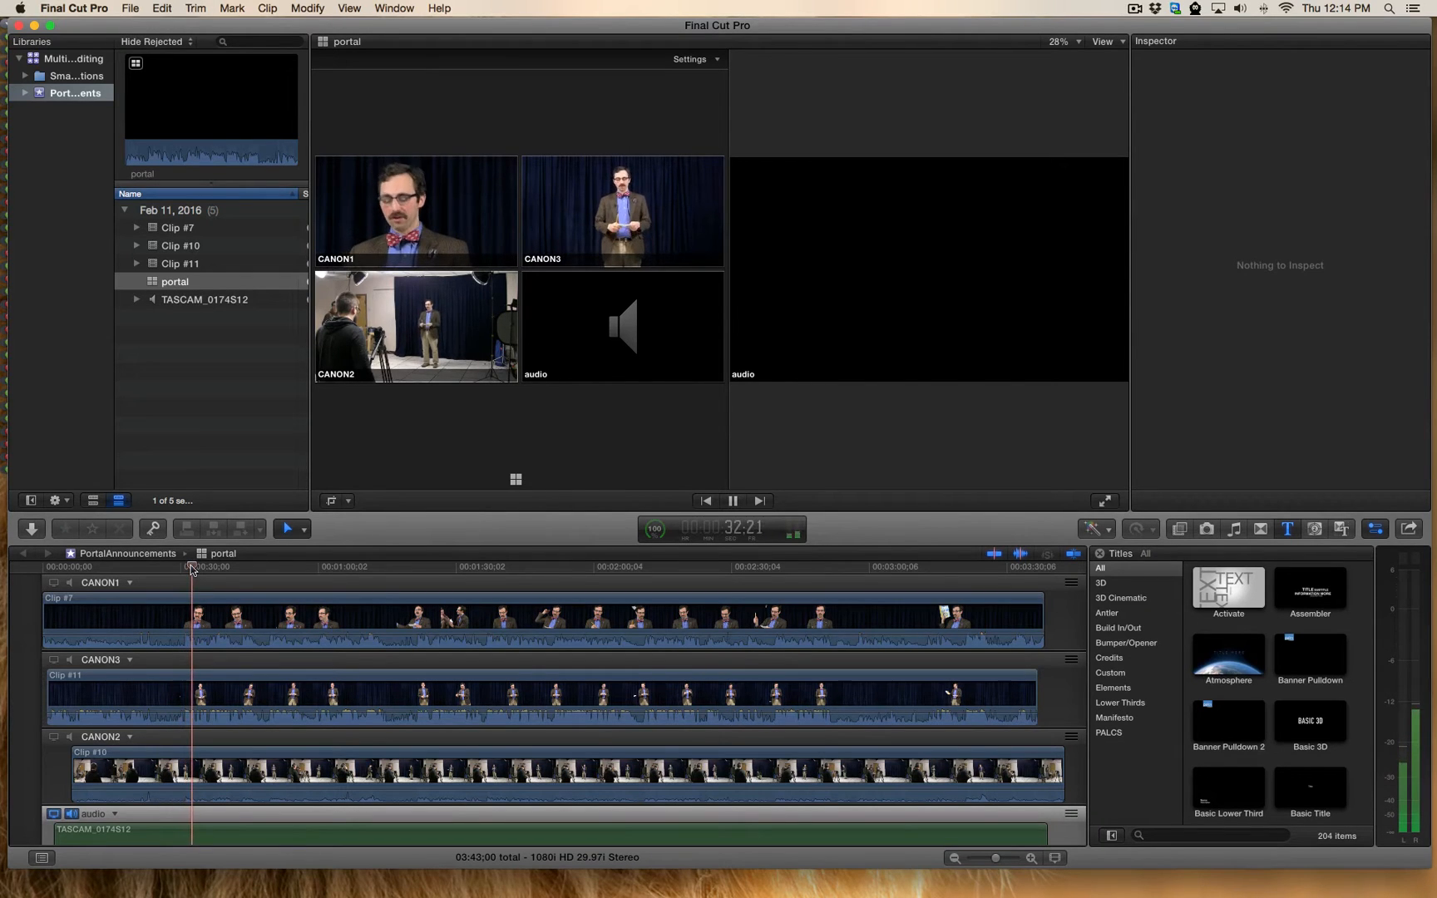
click(731, 501)
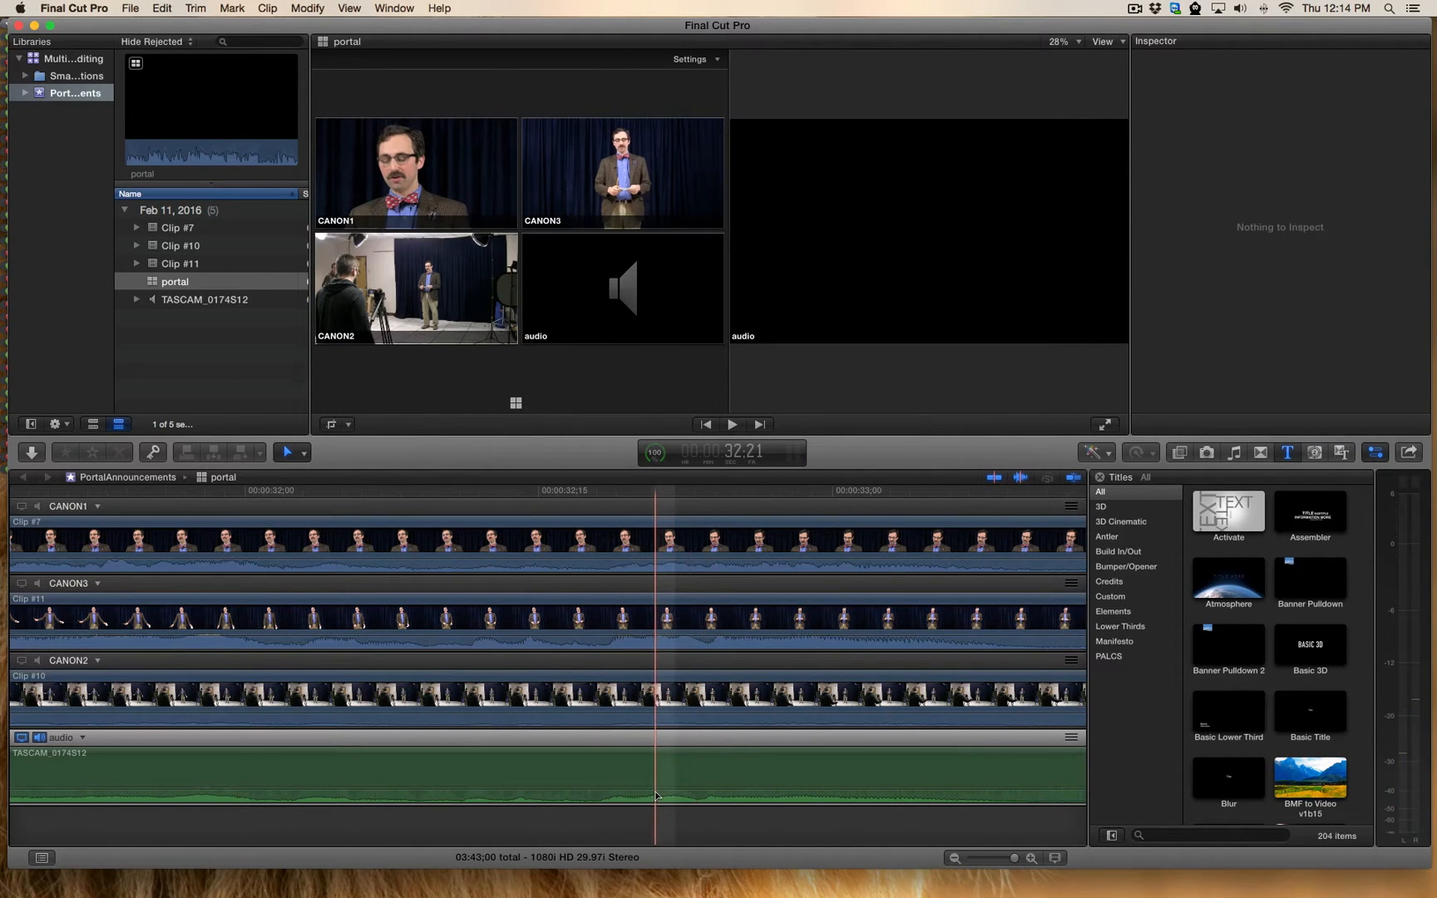
click(639, 714)
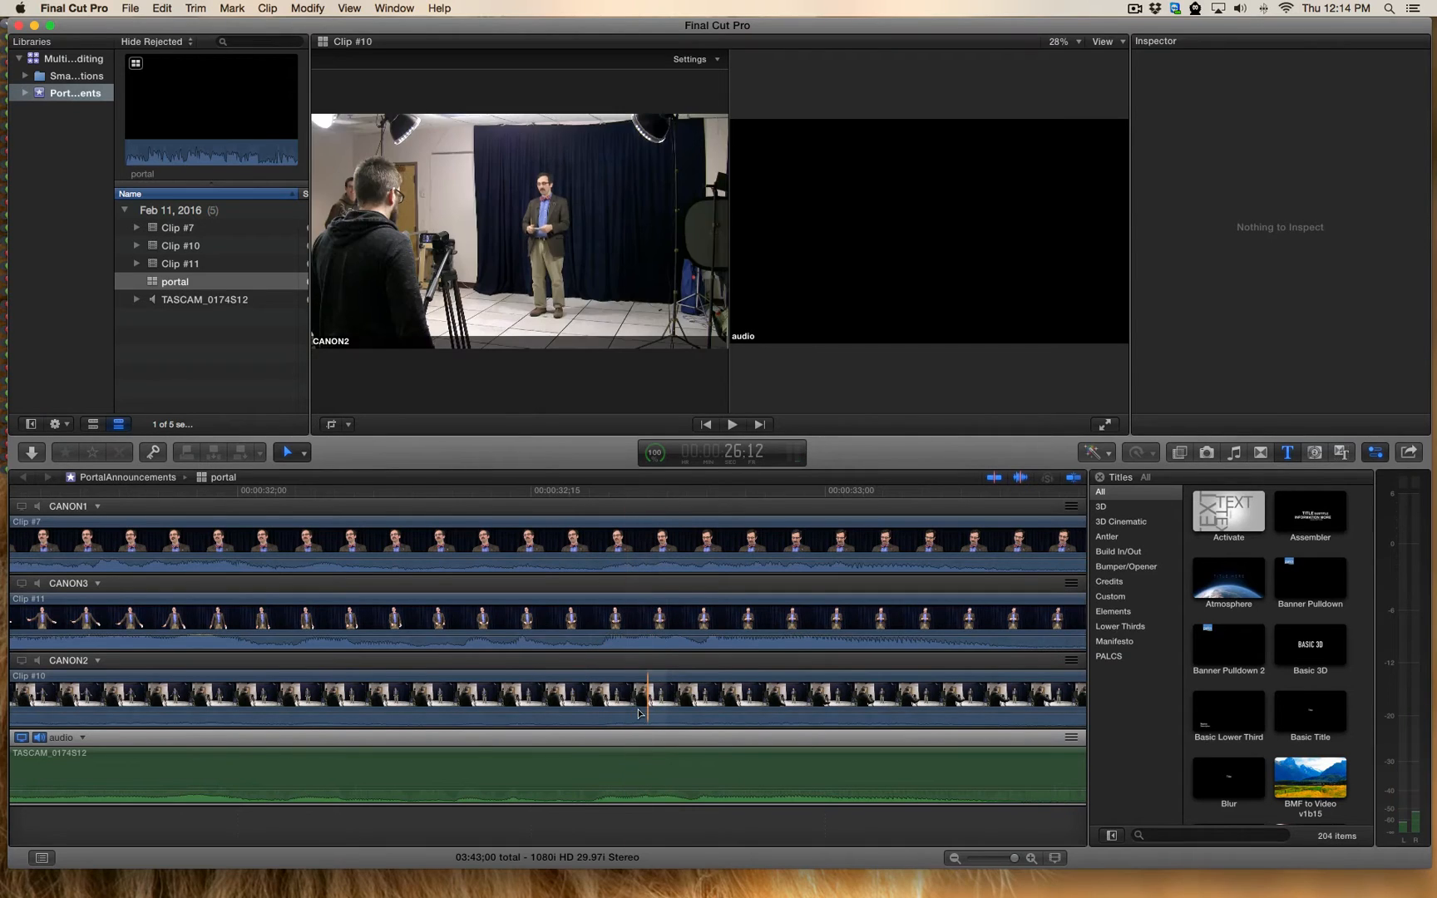
click(539, 557)
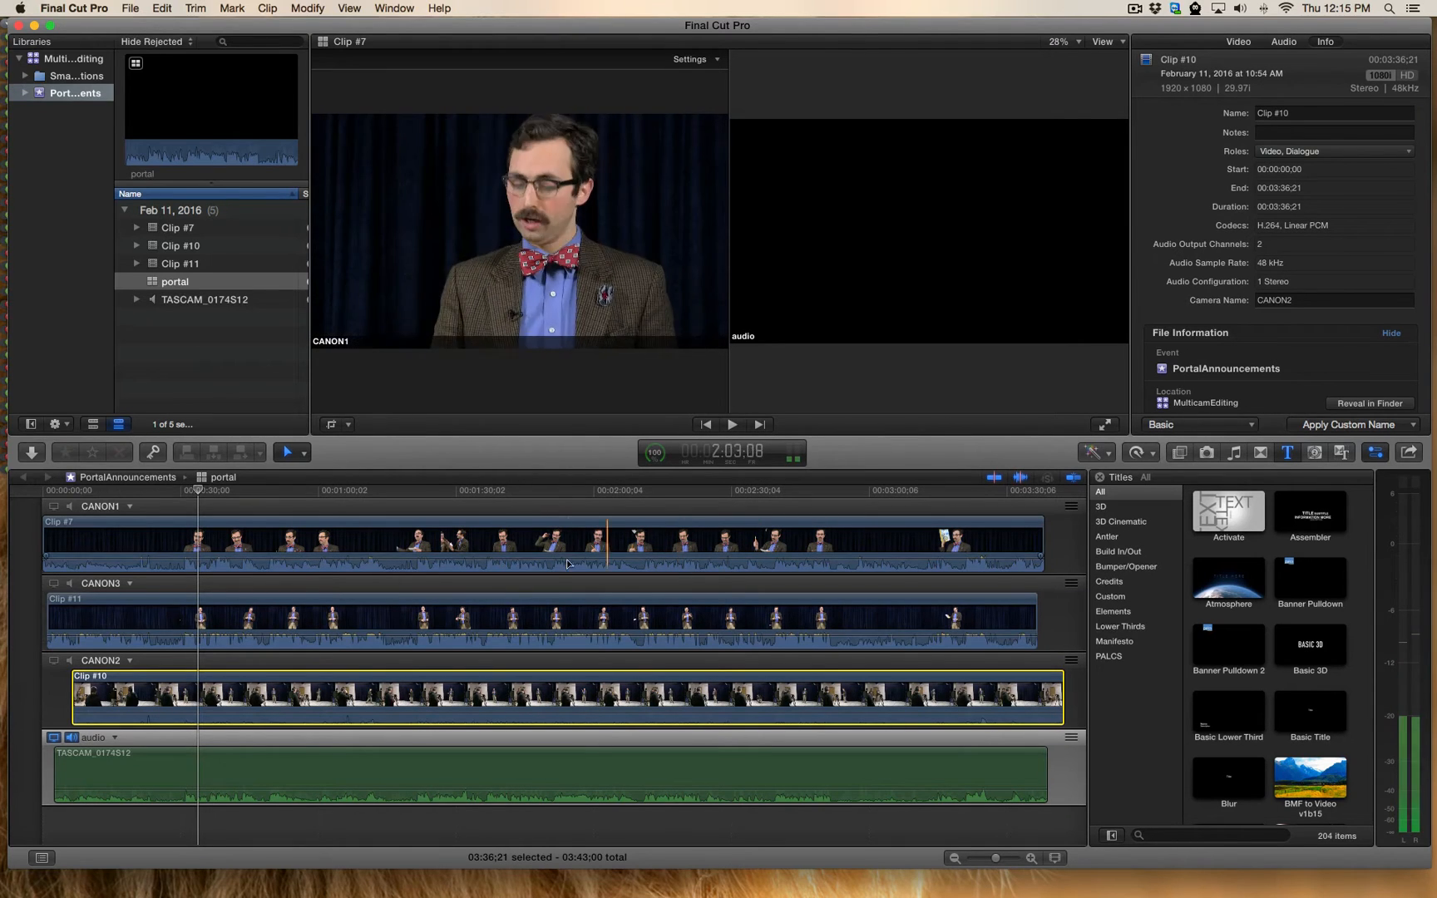
click(420, 713)
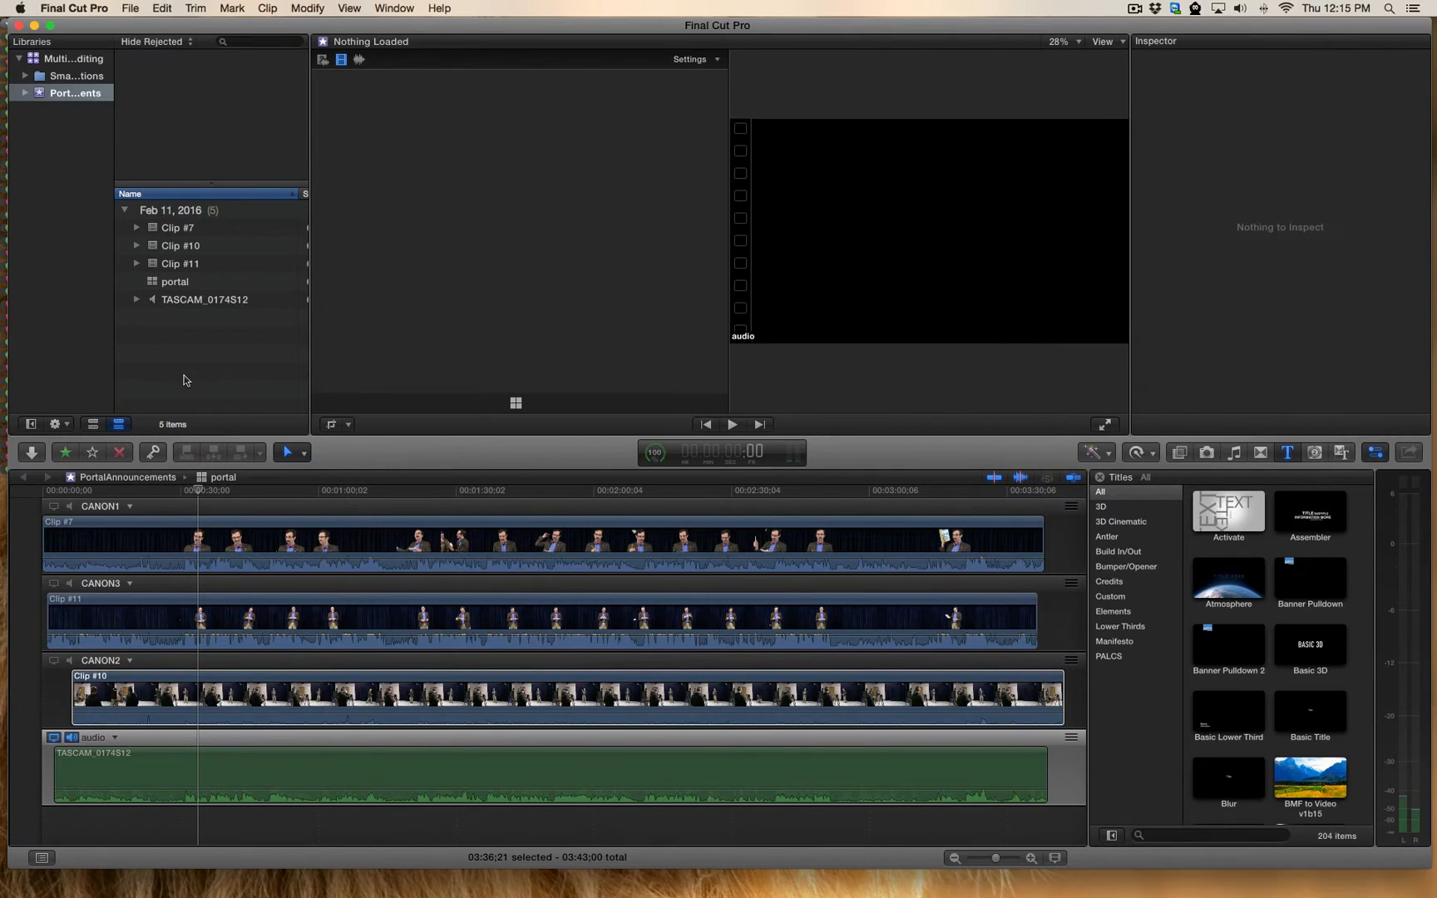
Create the new project 'protal', accepting its default settings
click(132, 9)
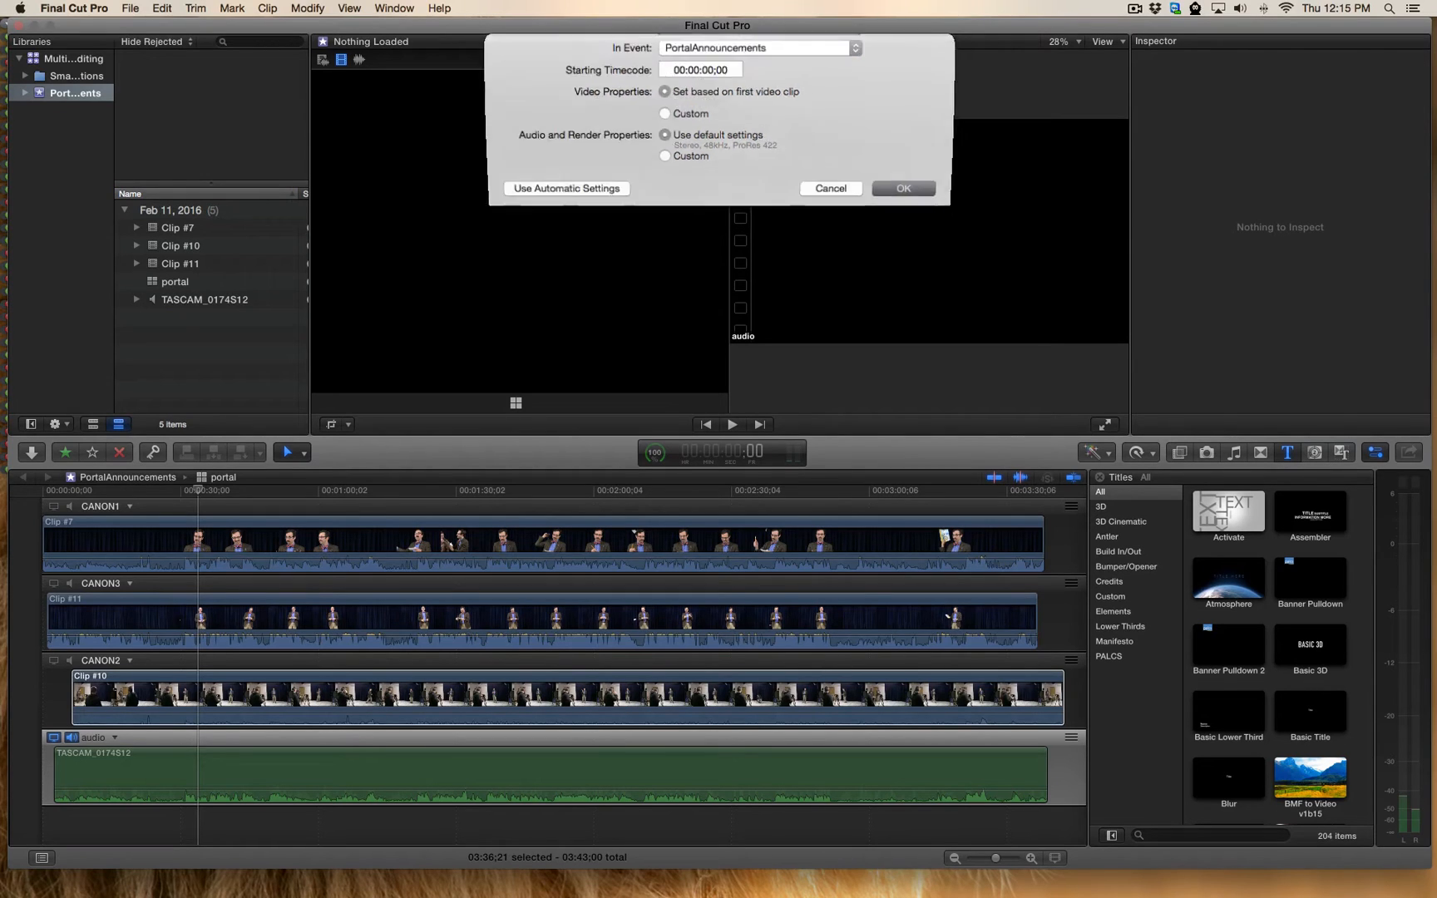
click(903, 188)
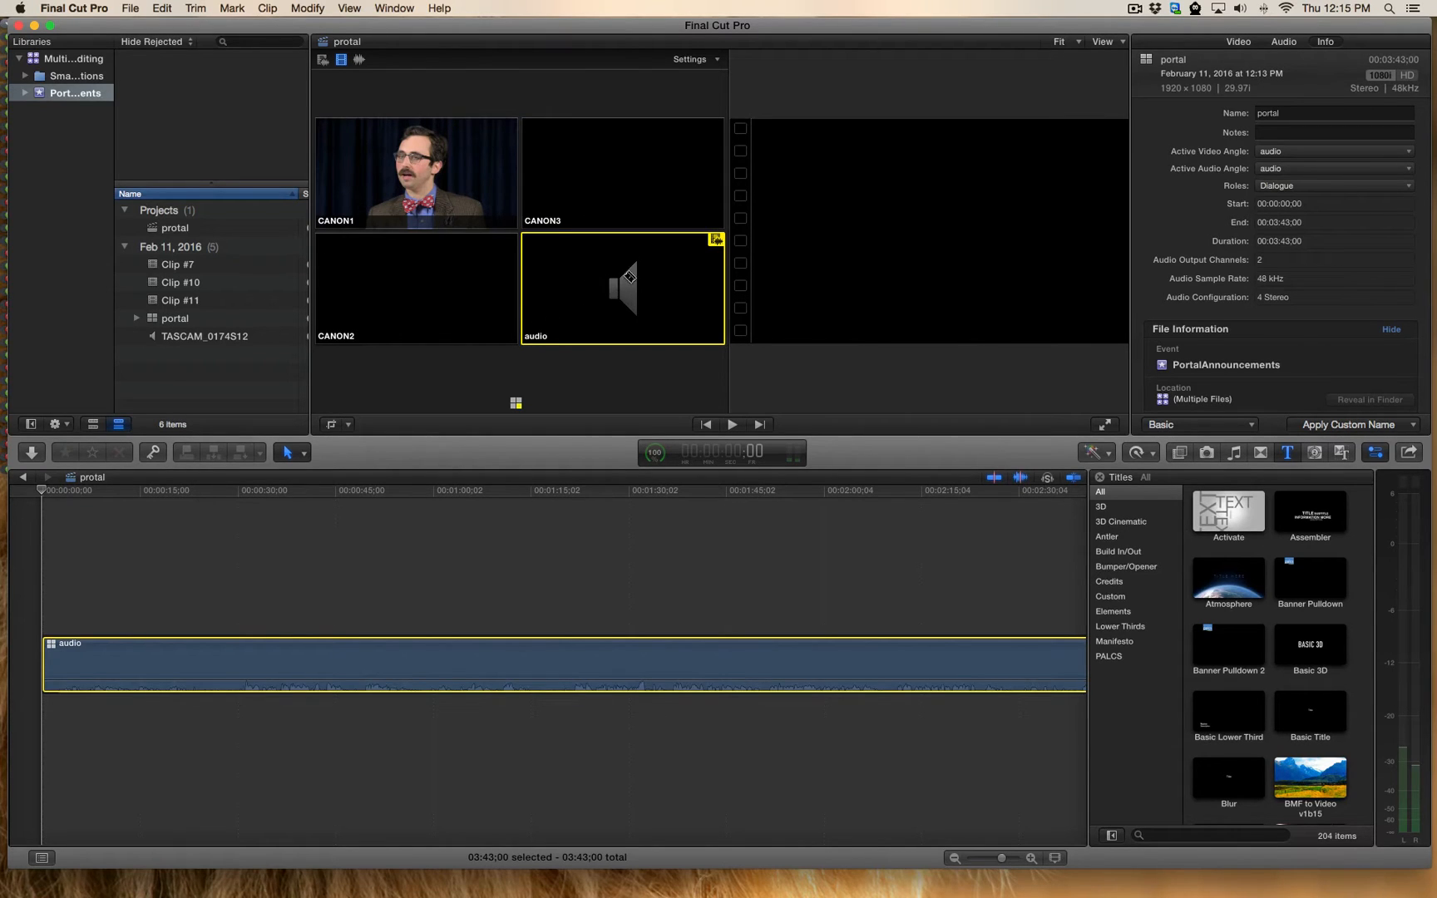
mouse_move(343, 102)
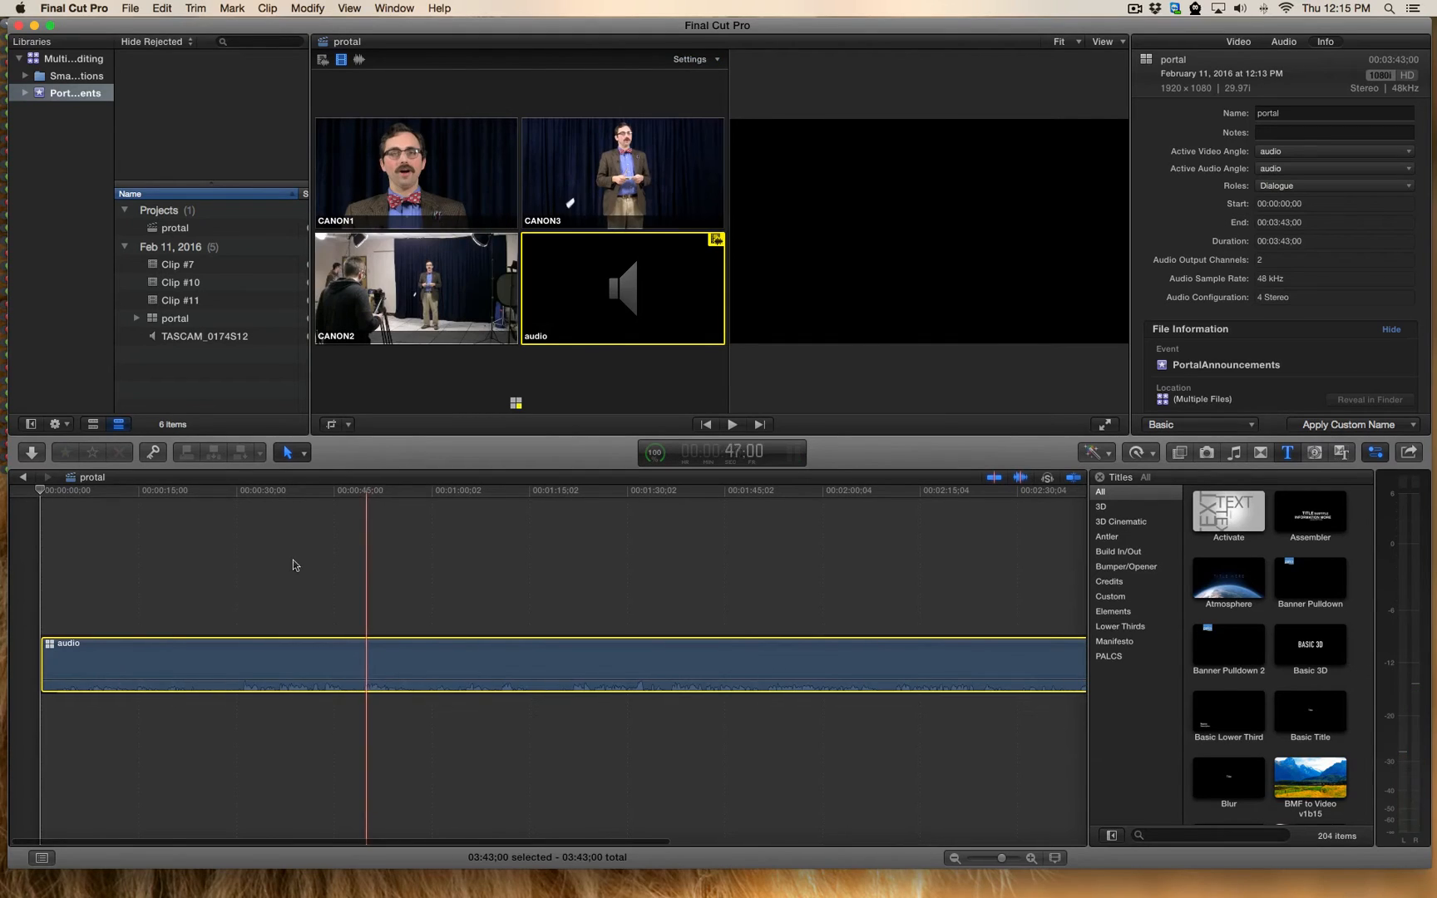
right_click(149, 662)
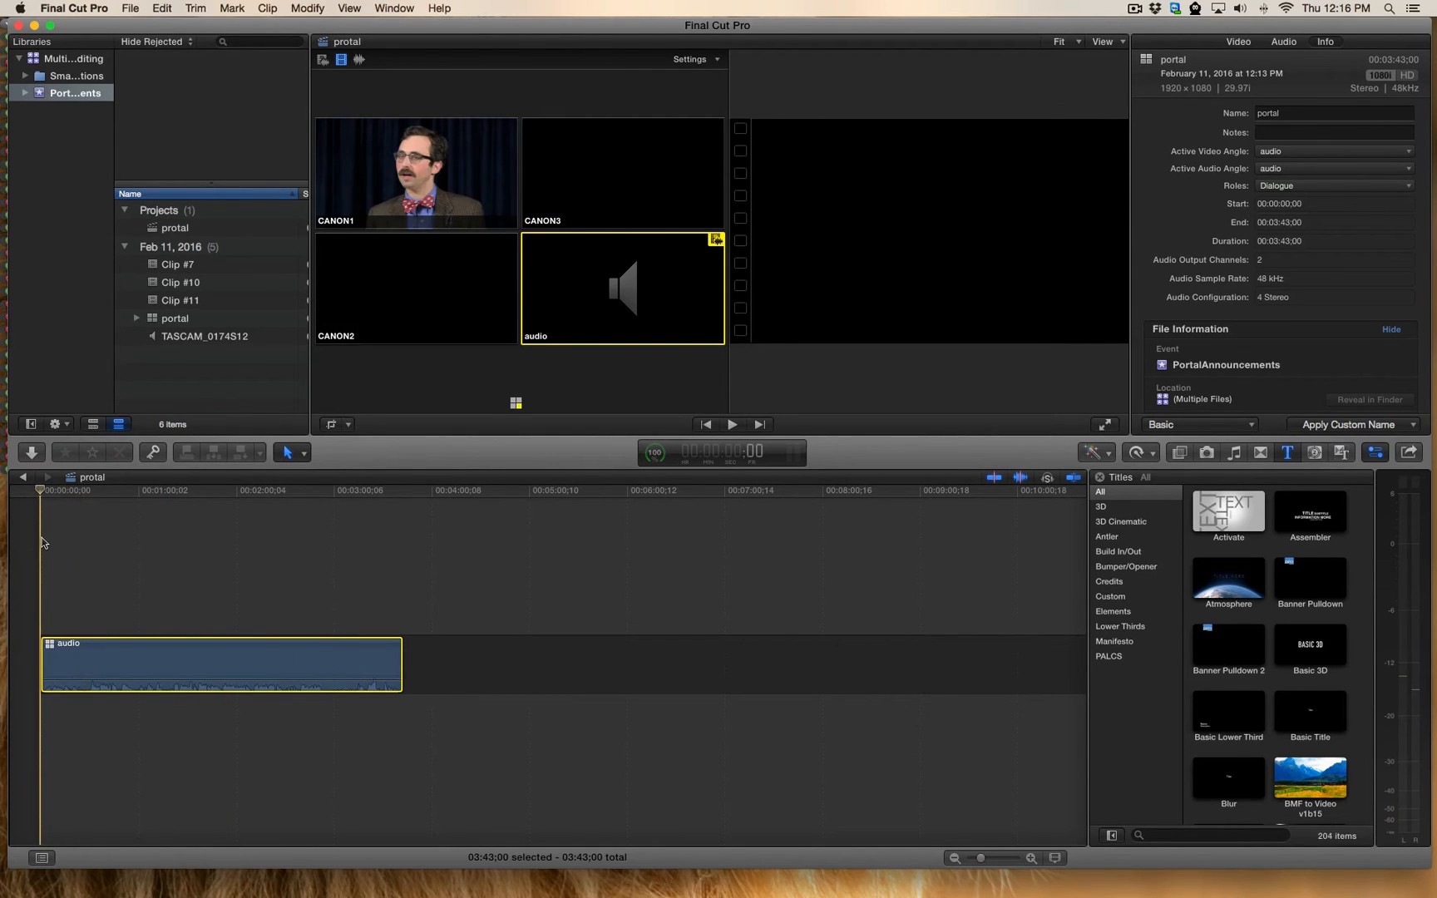
Start the timeline on CANON1, play it, and cut to CANON3 partway through
click(416, 173)
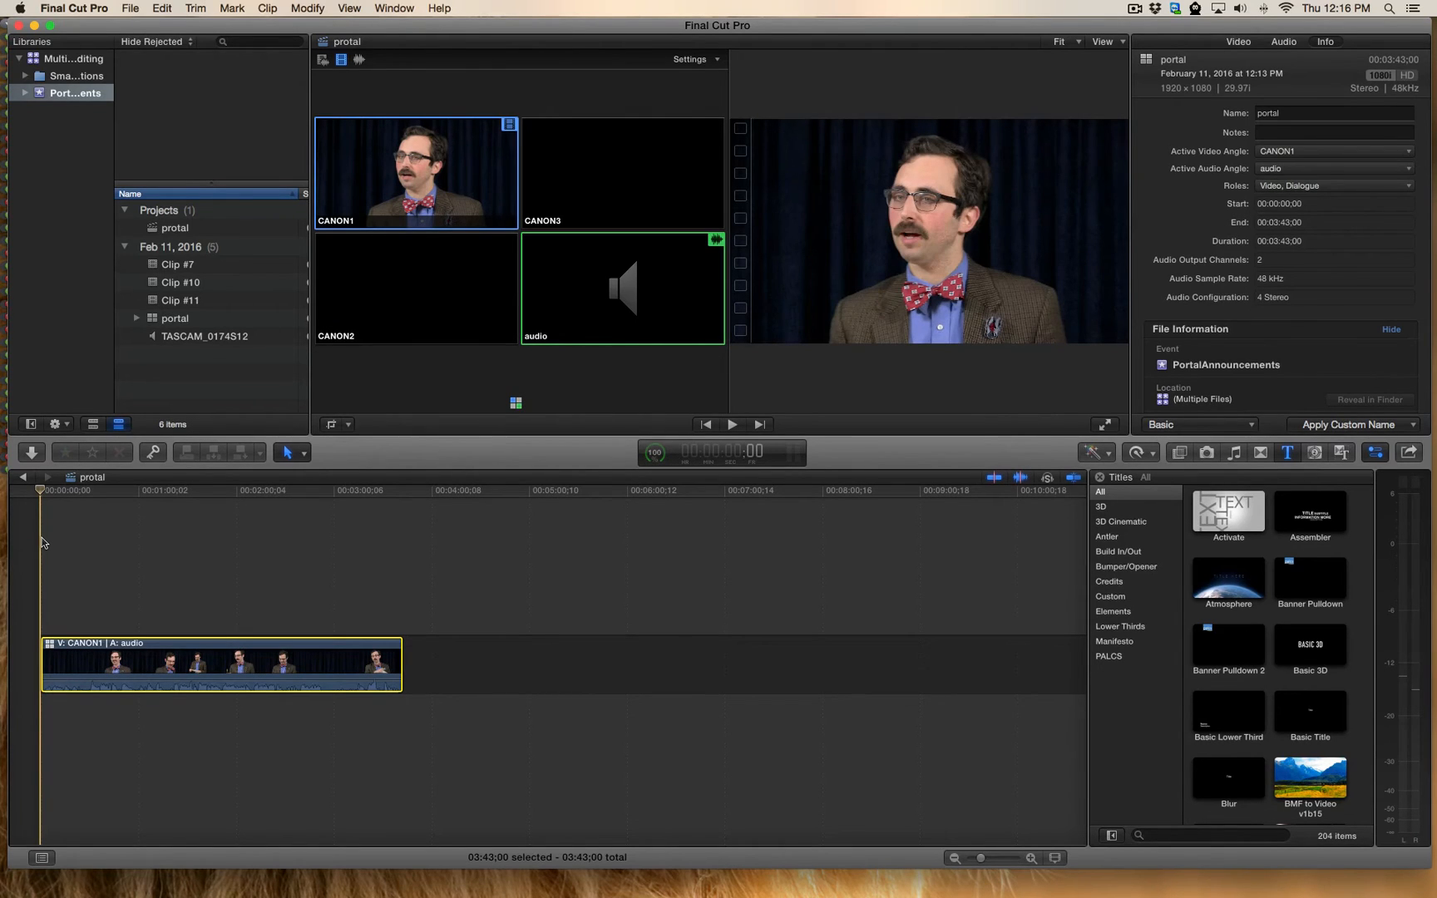
click(732, 424)
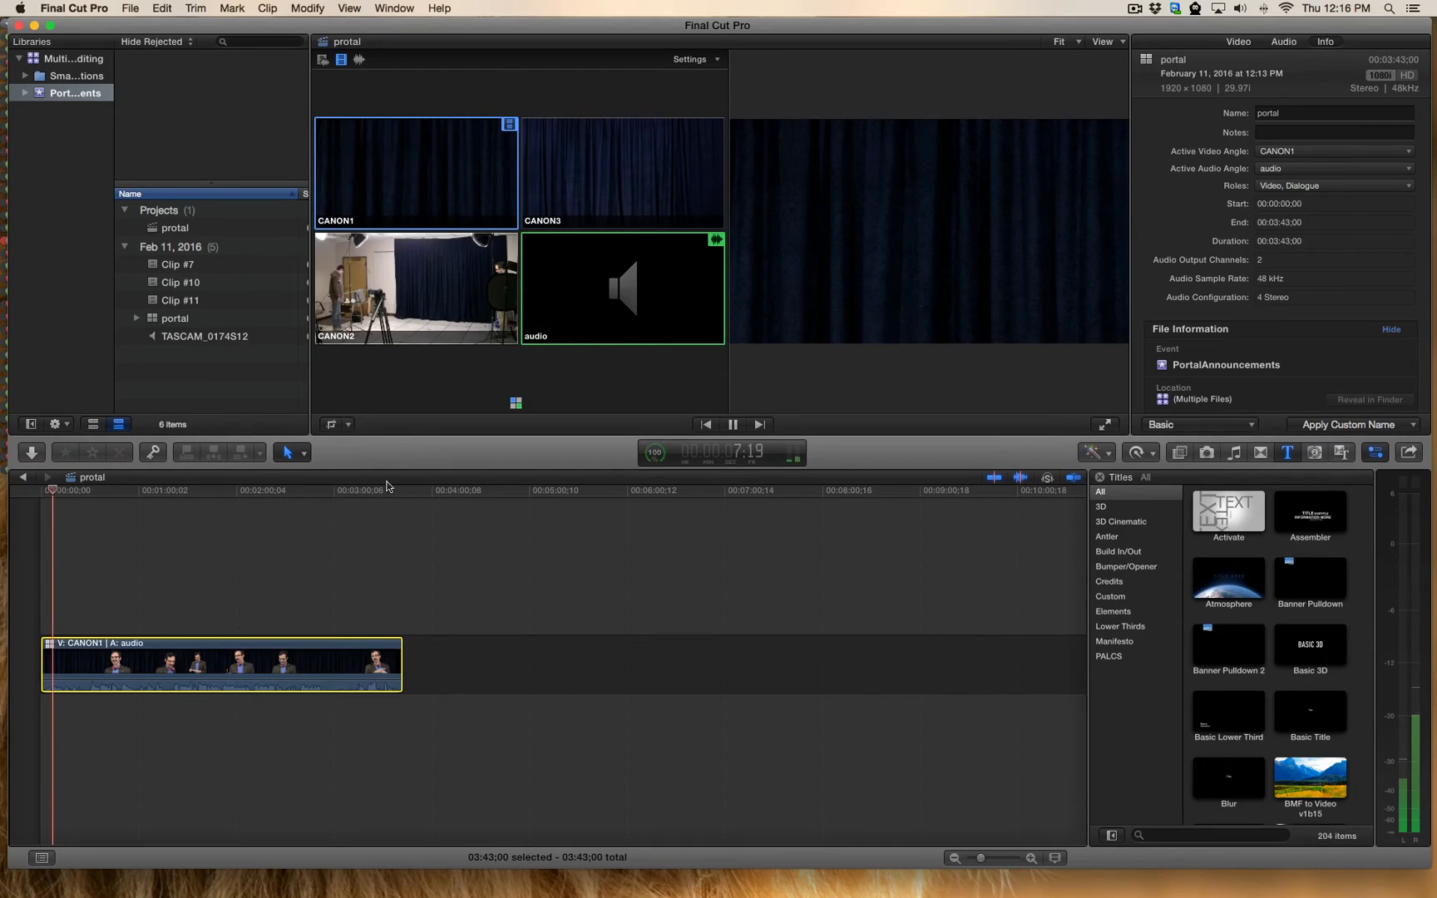
click(731, 424)
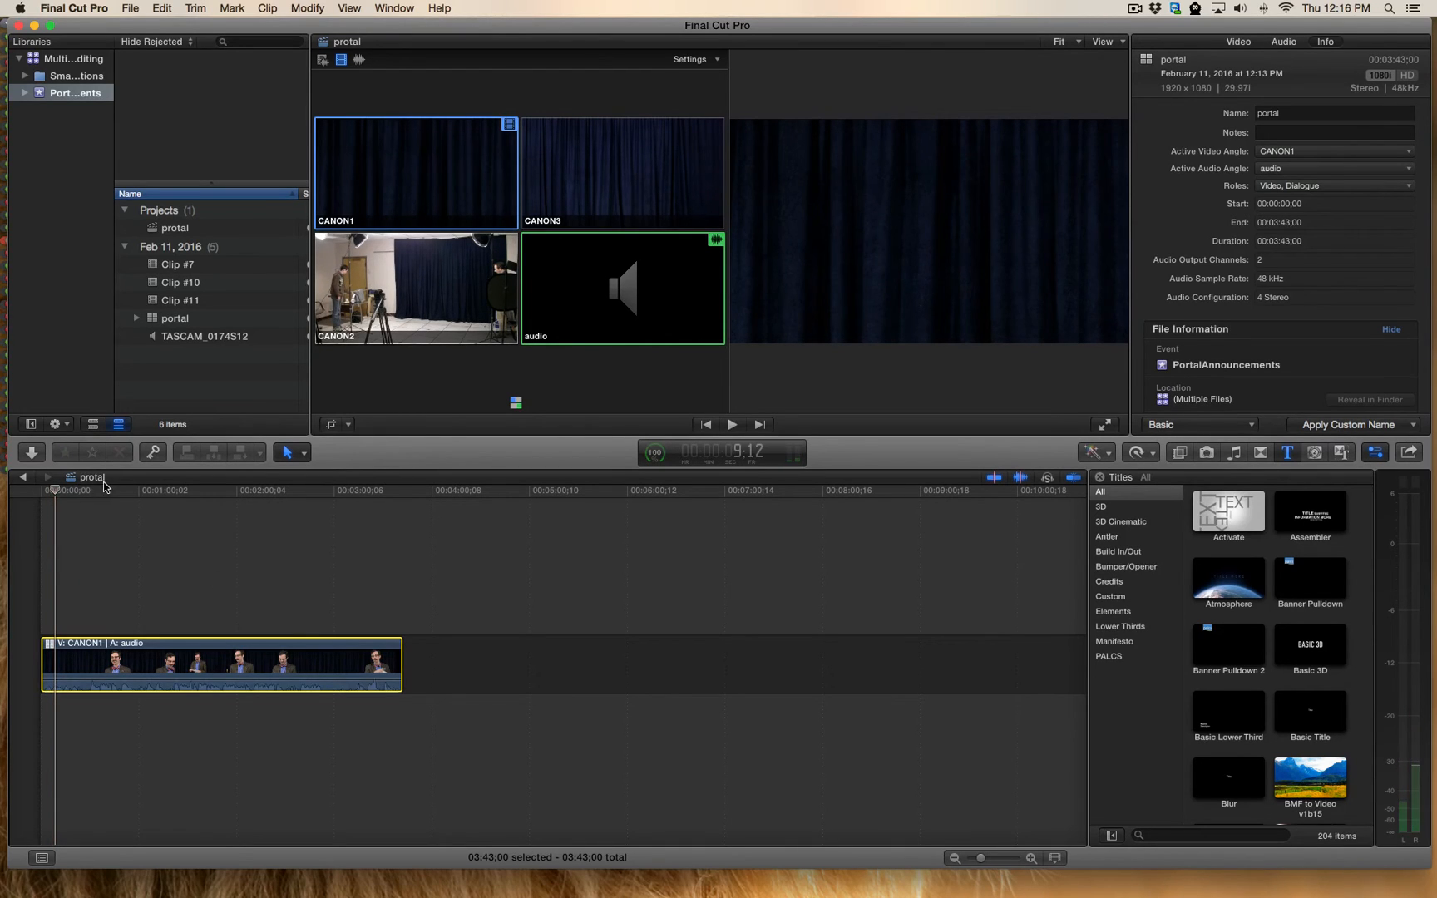
click(732, 425)
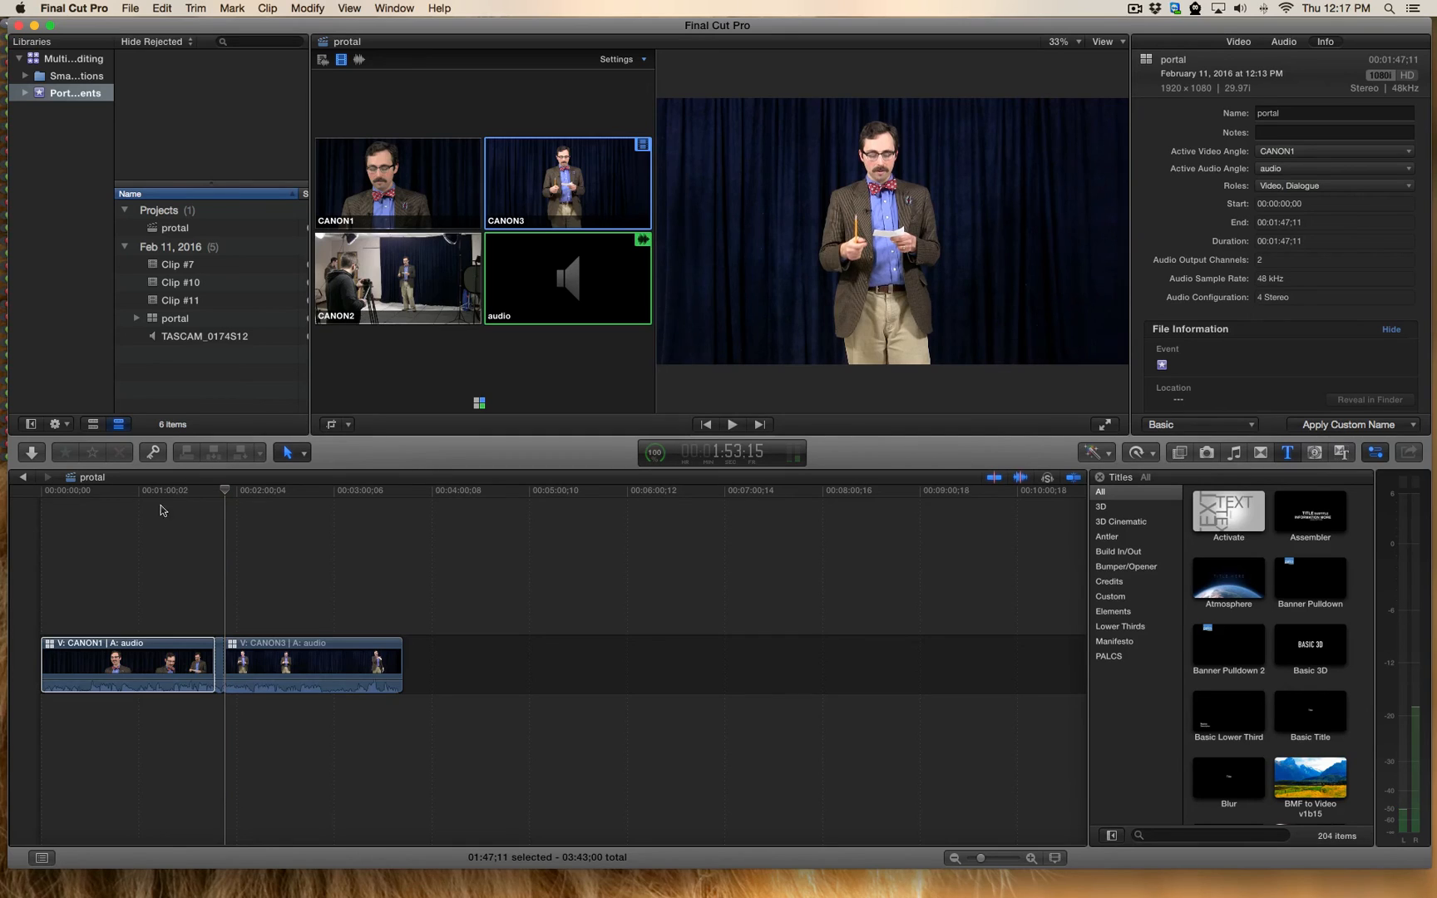
Roll the CANON1-to-CANON3 edit earlier with the Trim tool, then select Clip #7
click(302, 452)
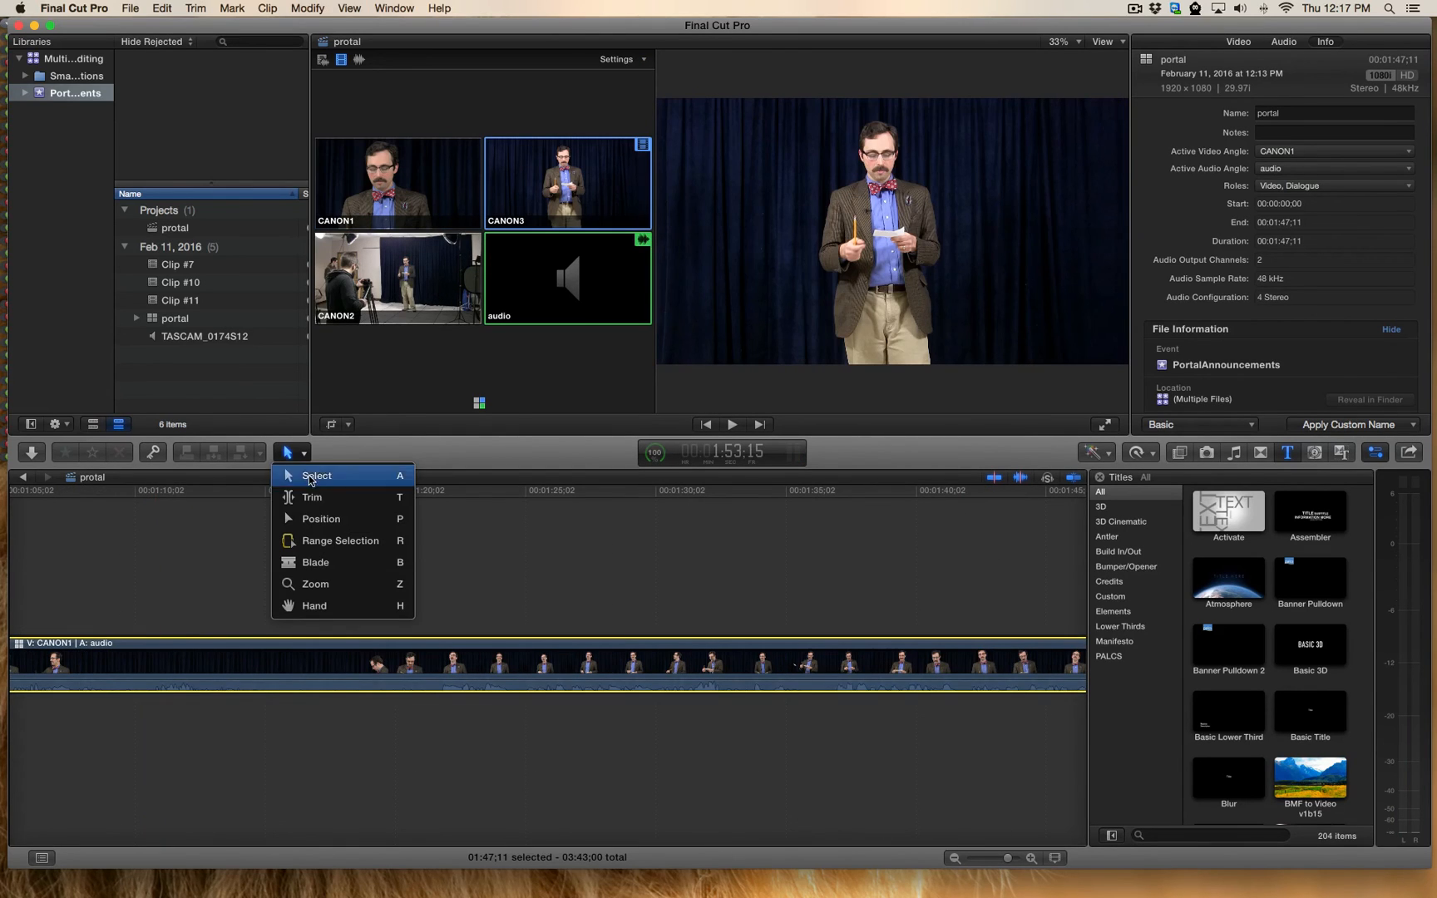
click(312, 497)
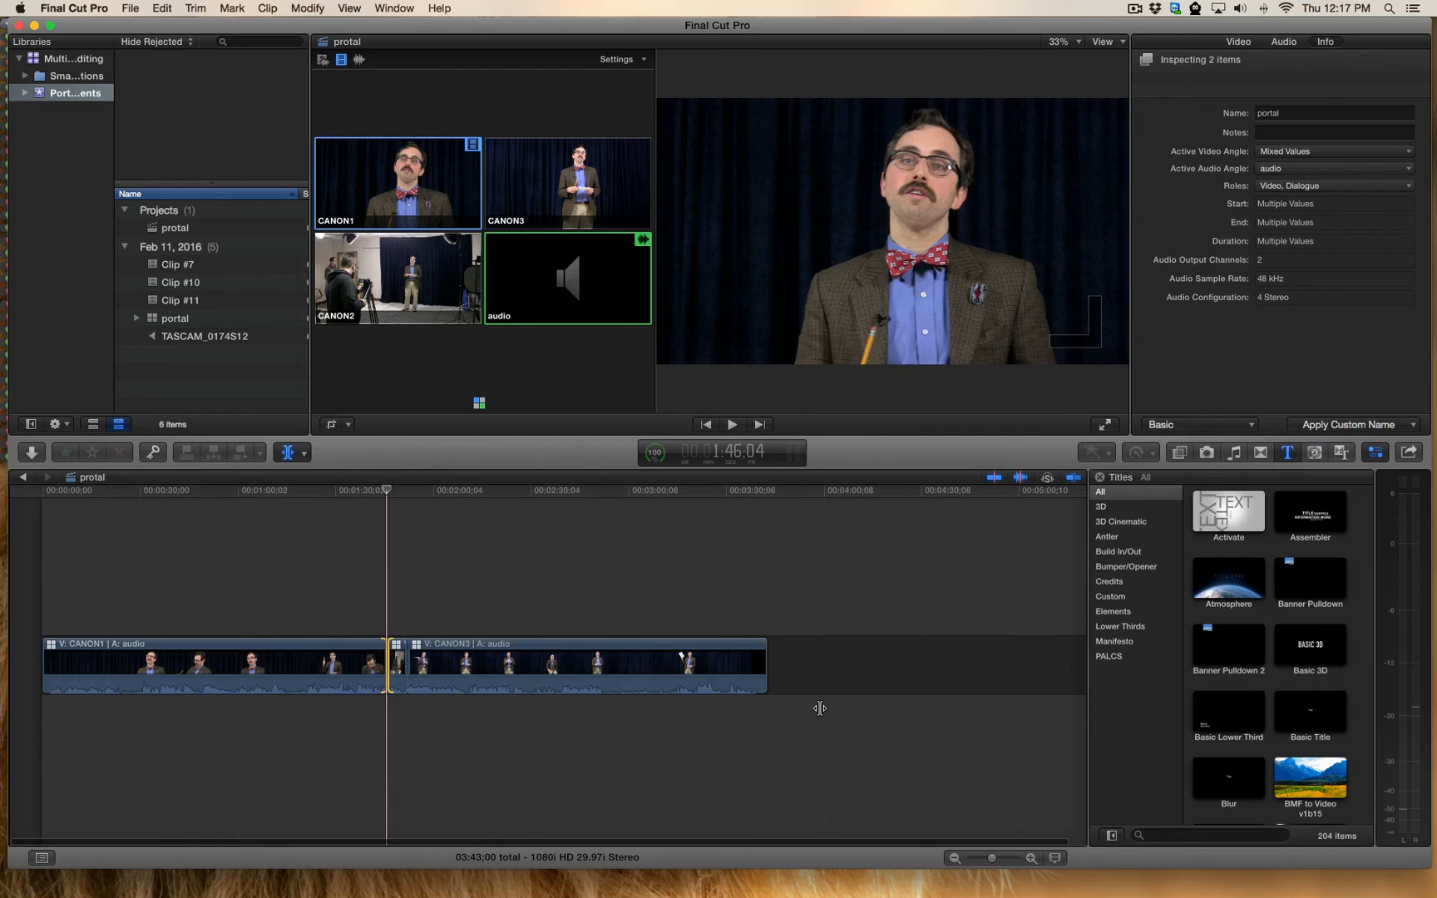
click(177, 264)
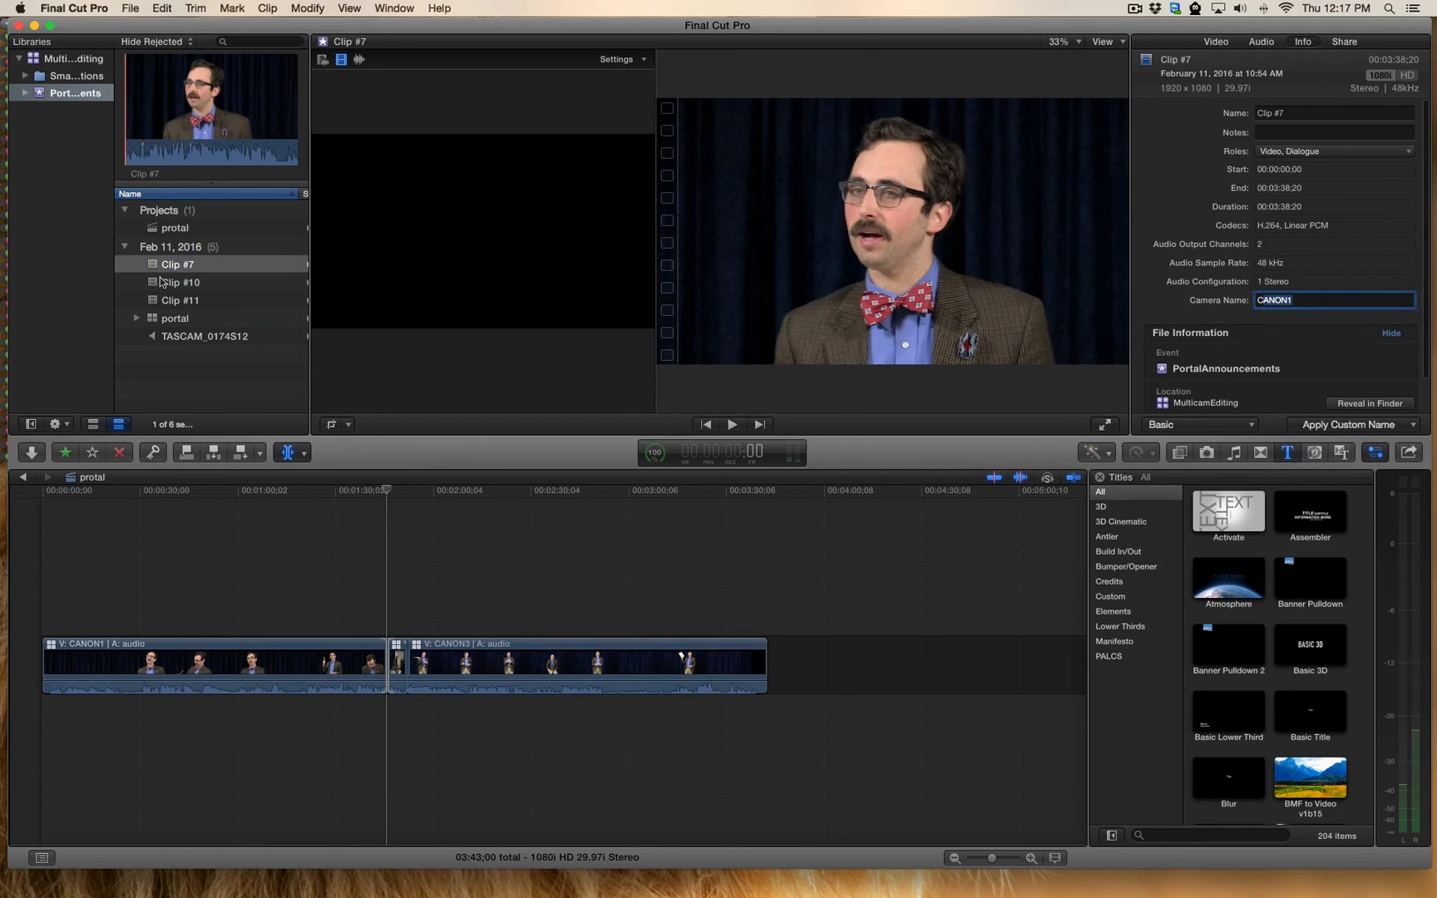
Check the camera names of Clip #10 (CANON2) and Clip #11 (CANON3)
click(180, 282)
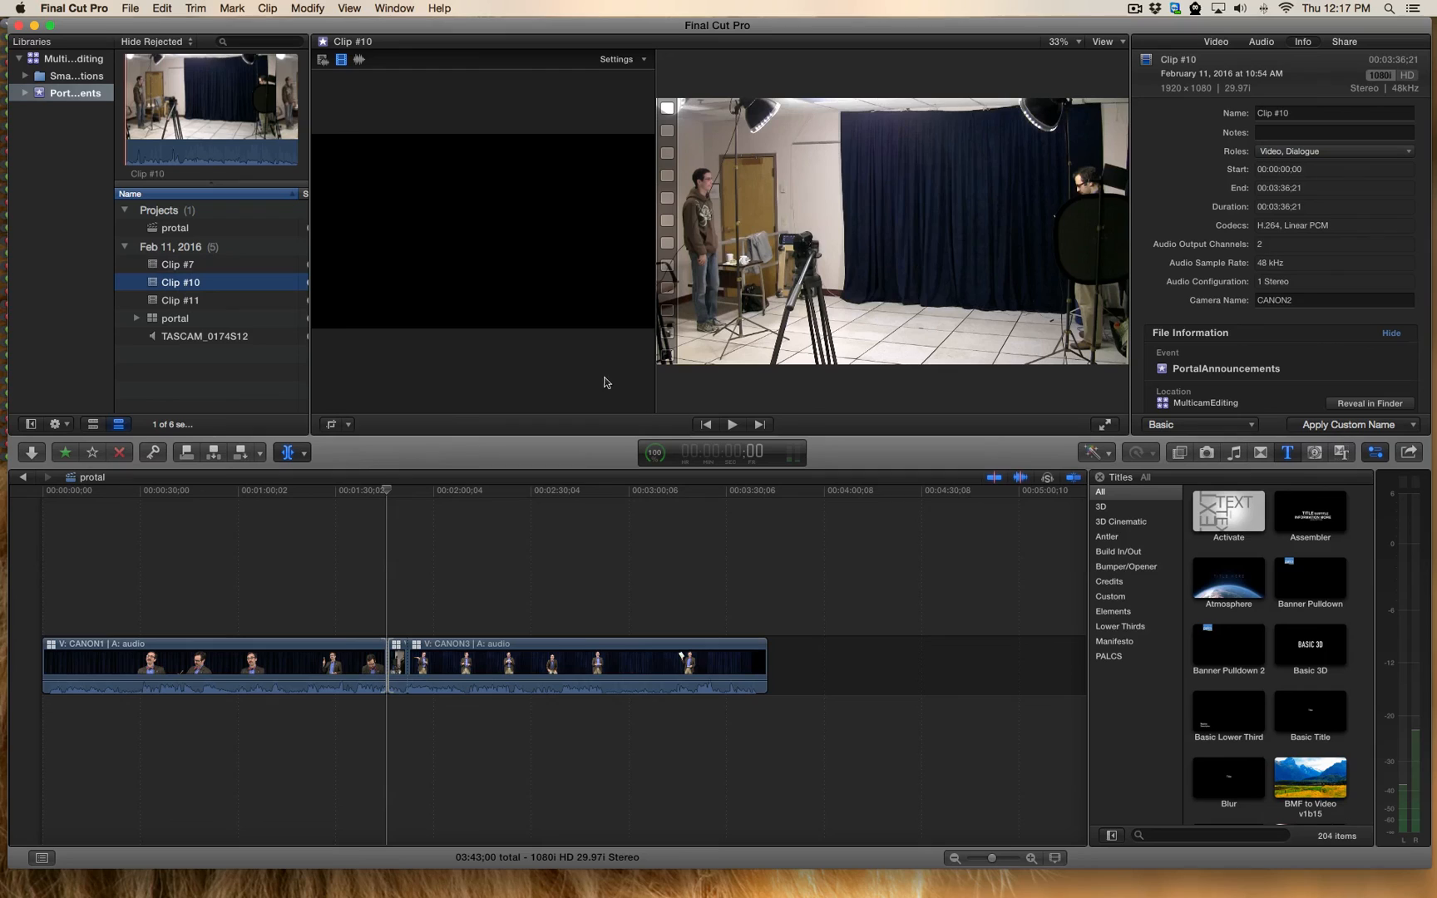
mouse_move(239, 308)
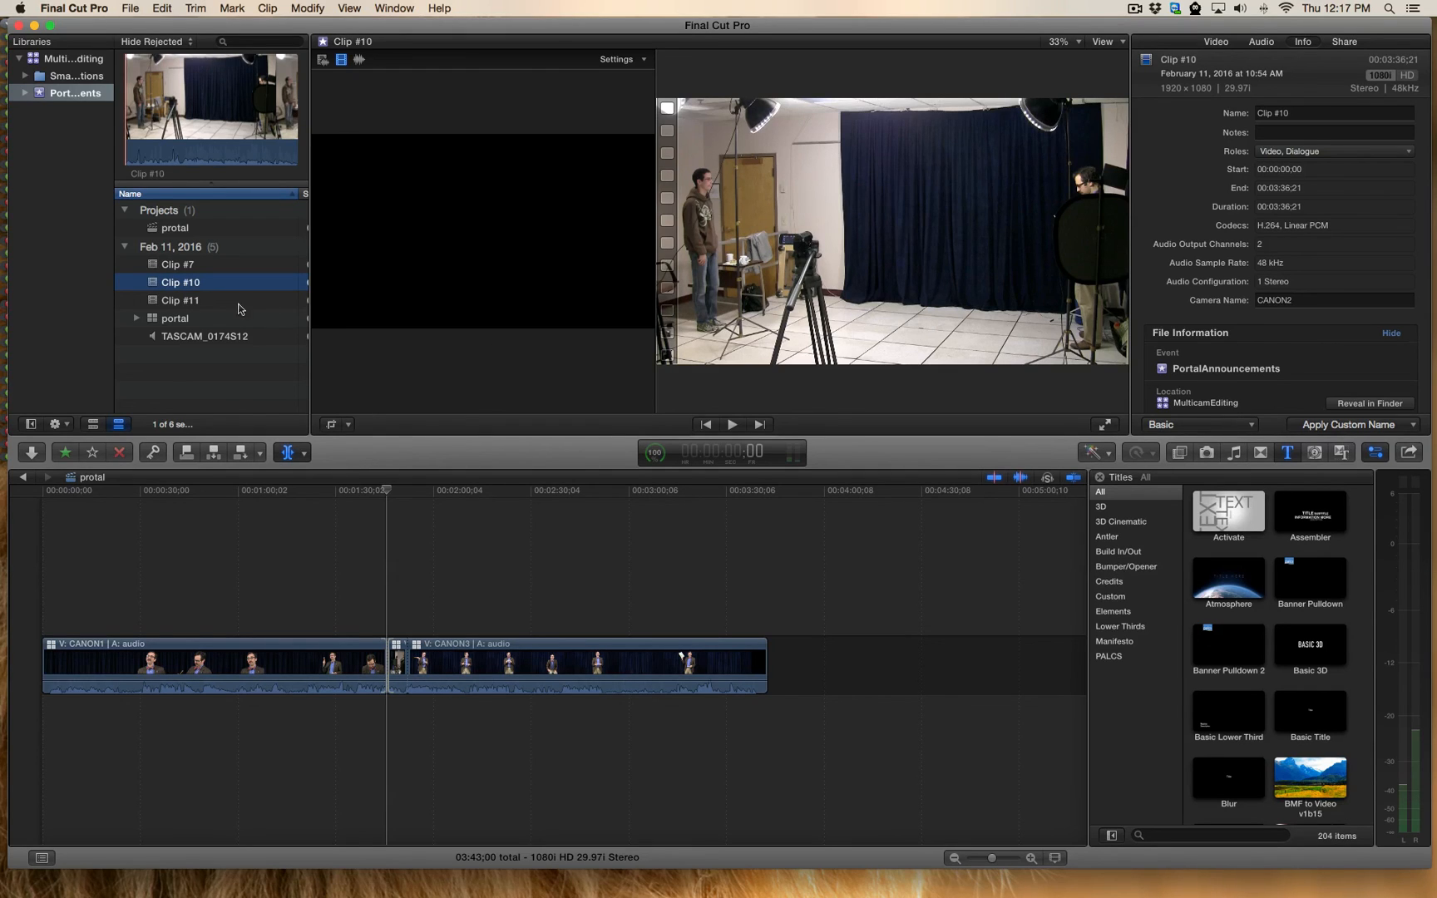
click(180, 300)
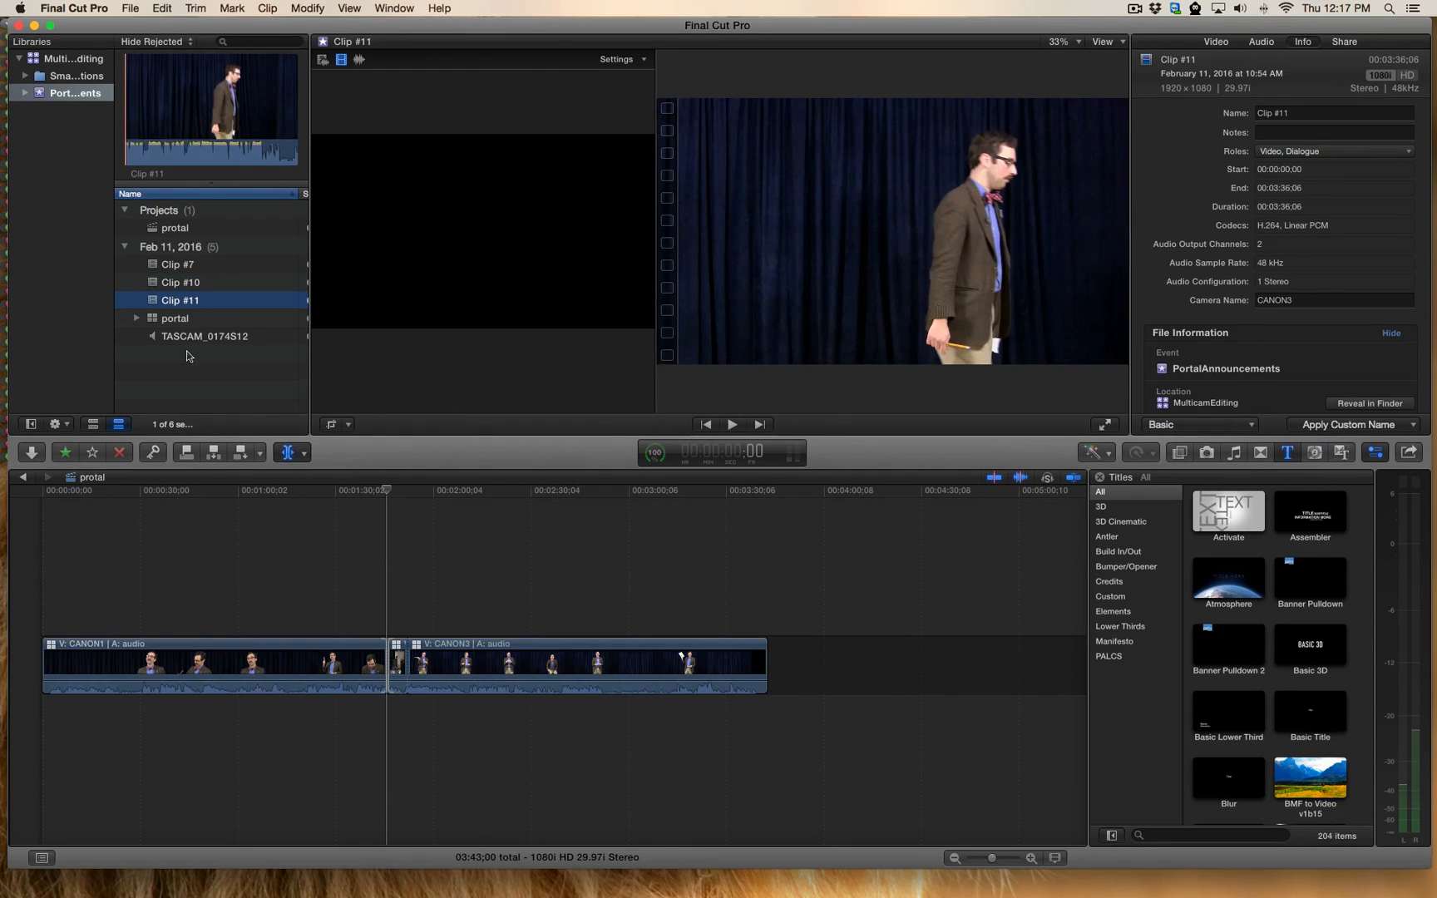